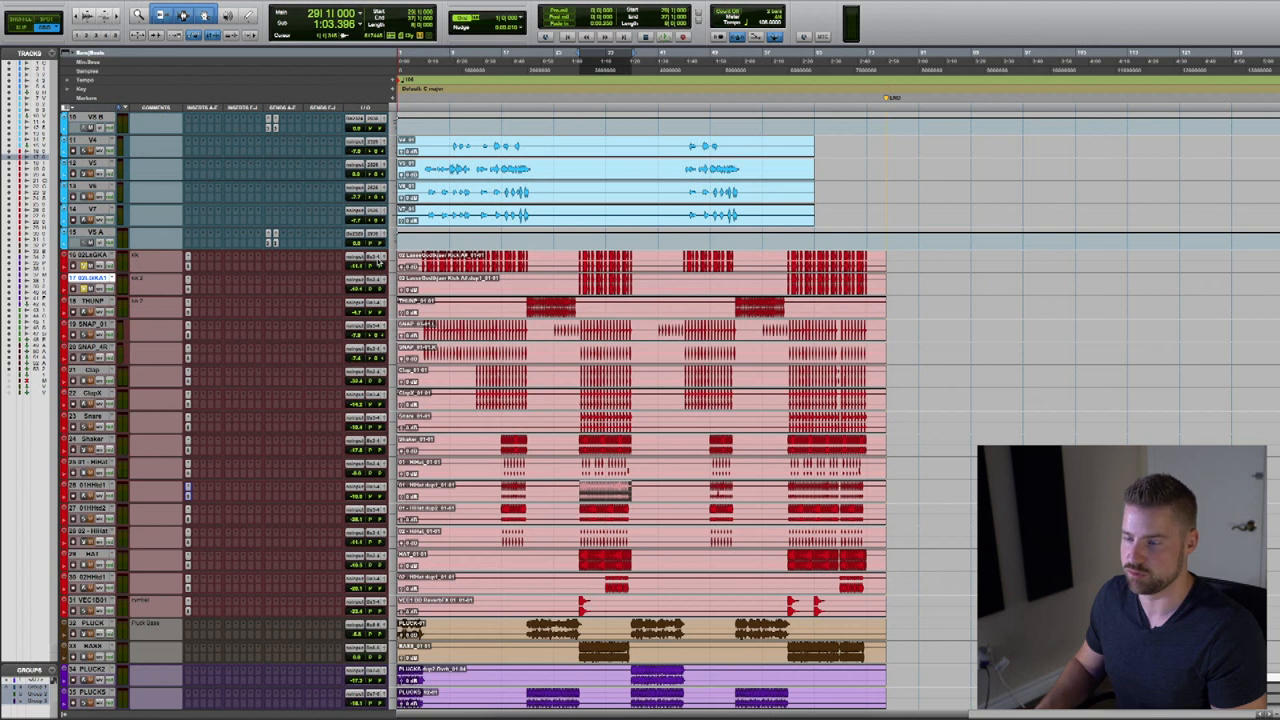
Scroll the session and open New Tracks set to one stereo aux input.
scroll(down, 3)
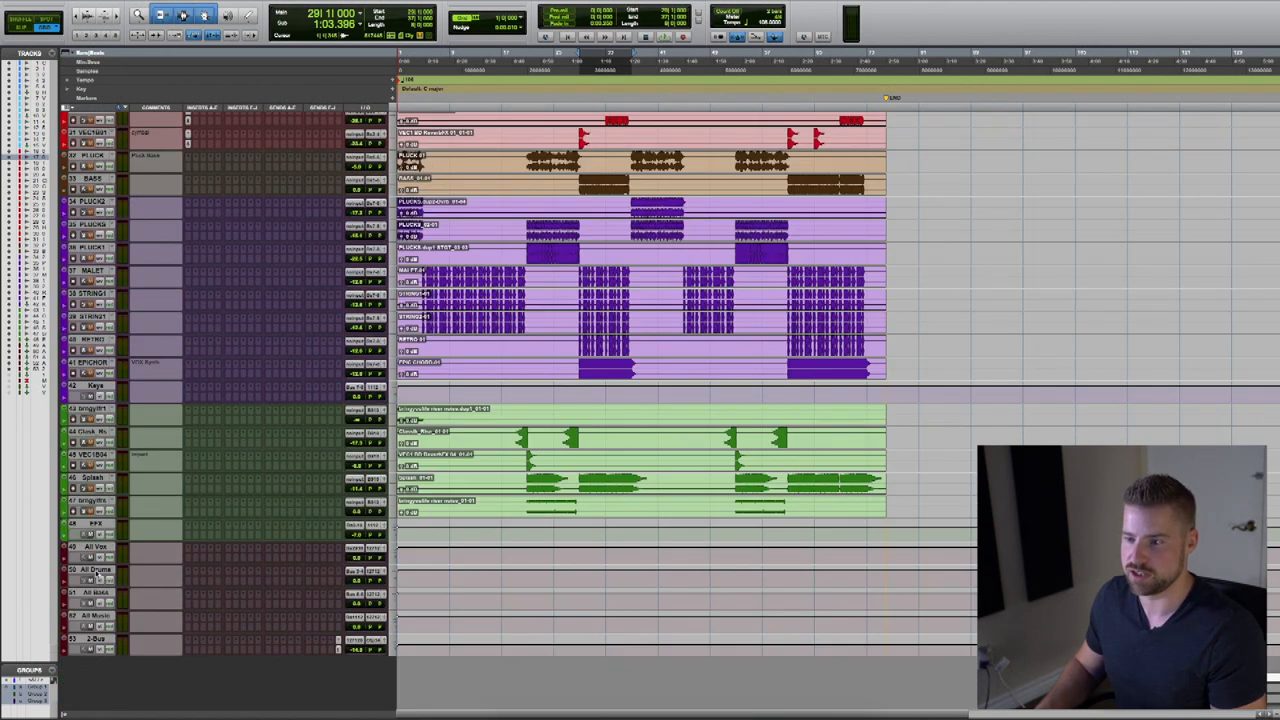
click(95, 571)
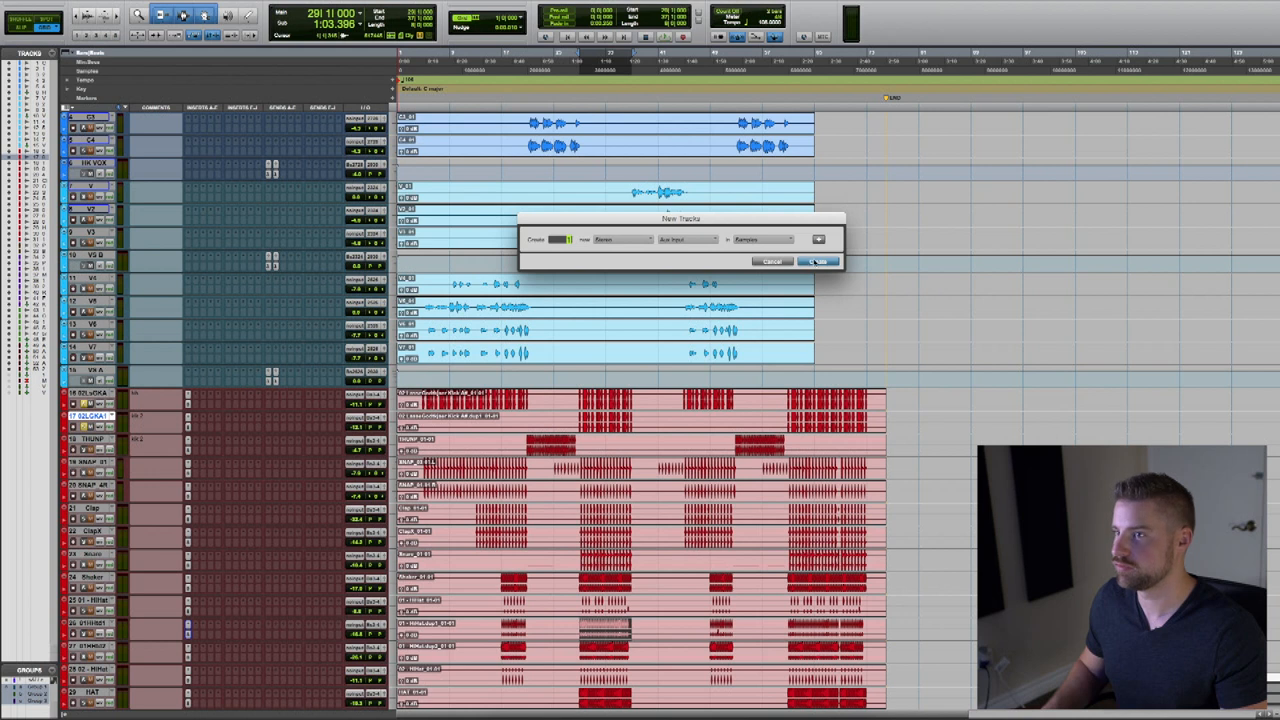
Create the aux named Parallel Kick, colour it red, and set its input to a bus.
click(815, 261)
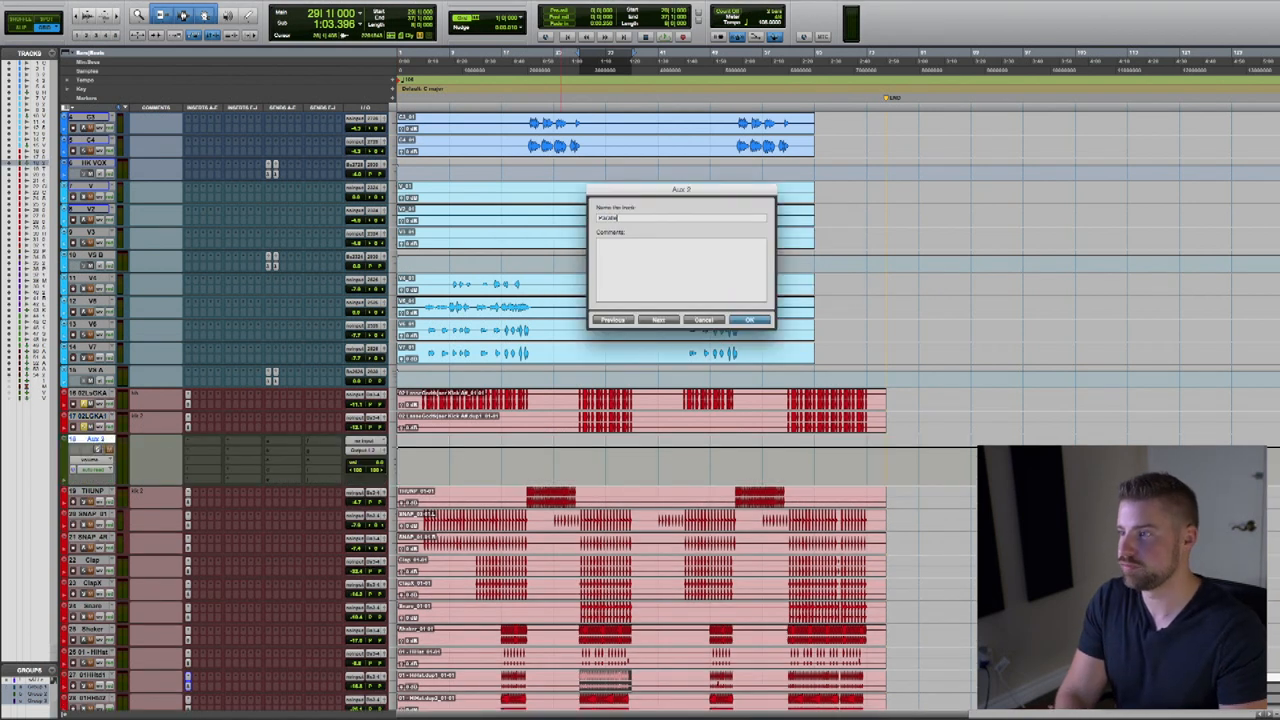
text(H)
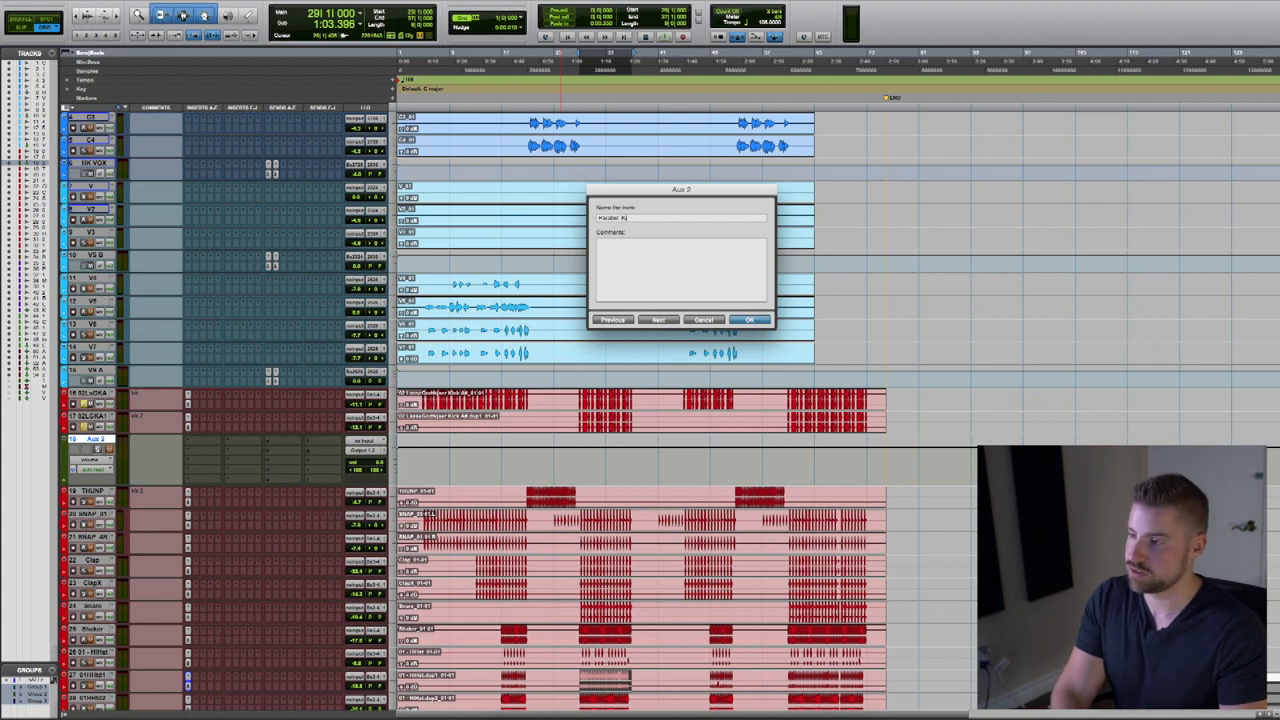
click(748, 319)
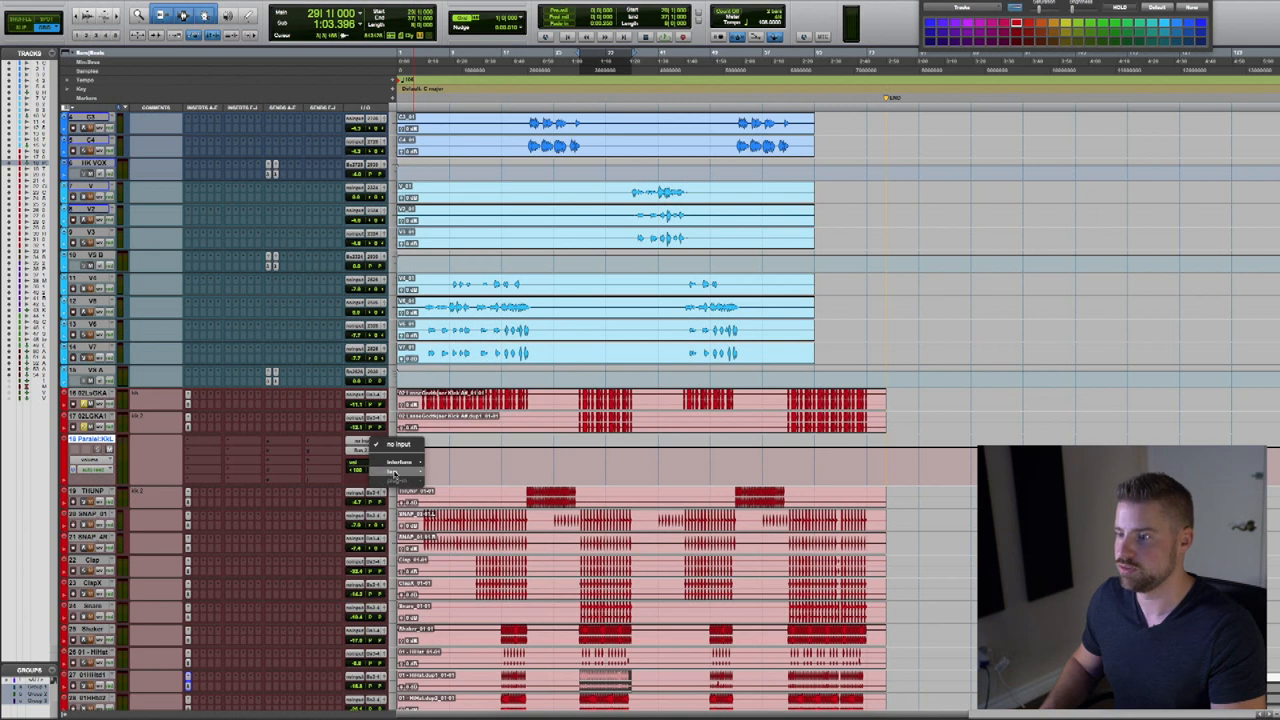
click(402, 457)
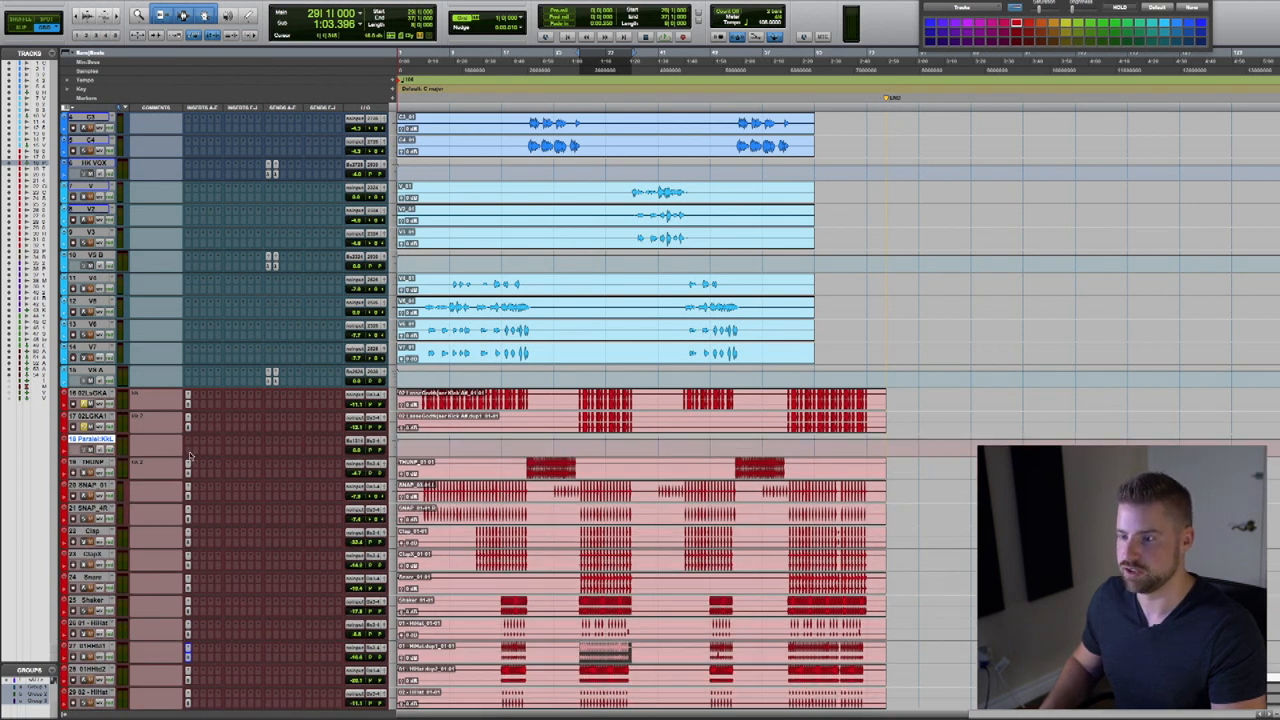
Insert Overloud Comp G on Parallel Kick's first slot and move its window aside.
click(185, 455)
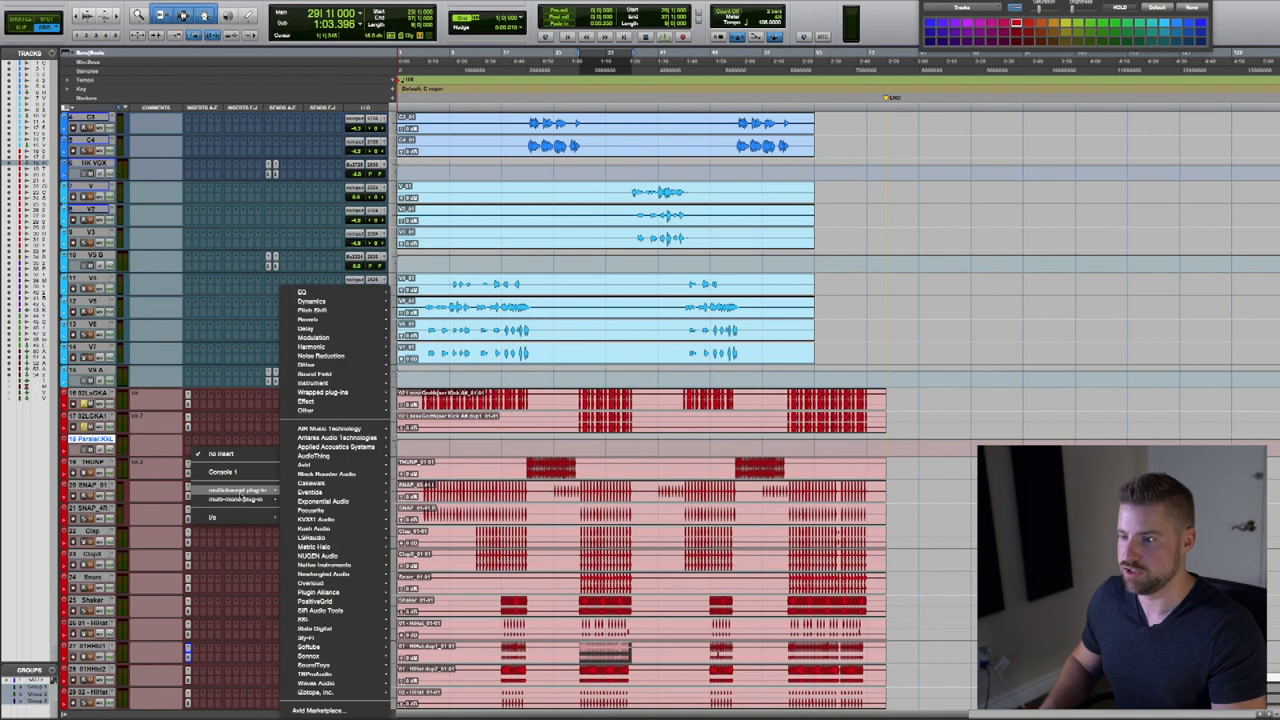
mouse_move(325, 608)
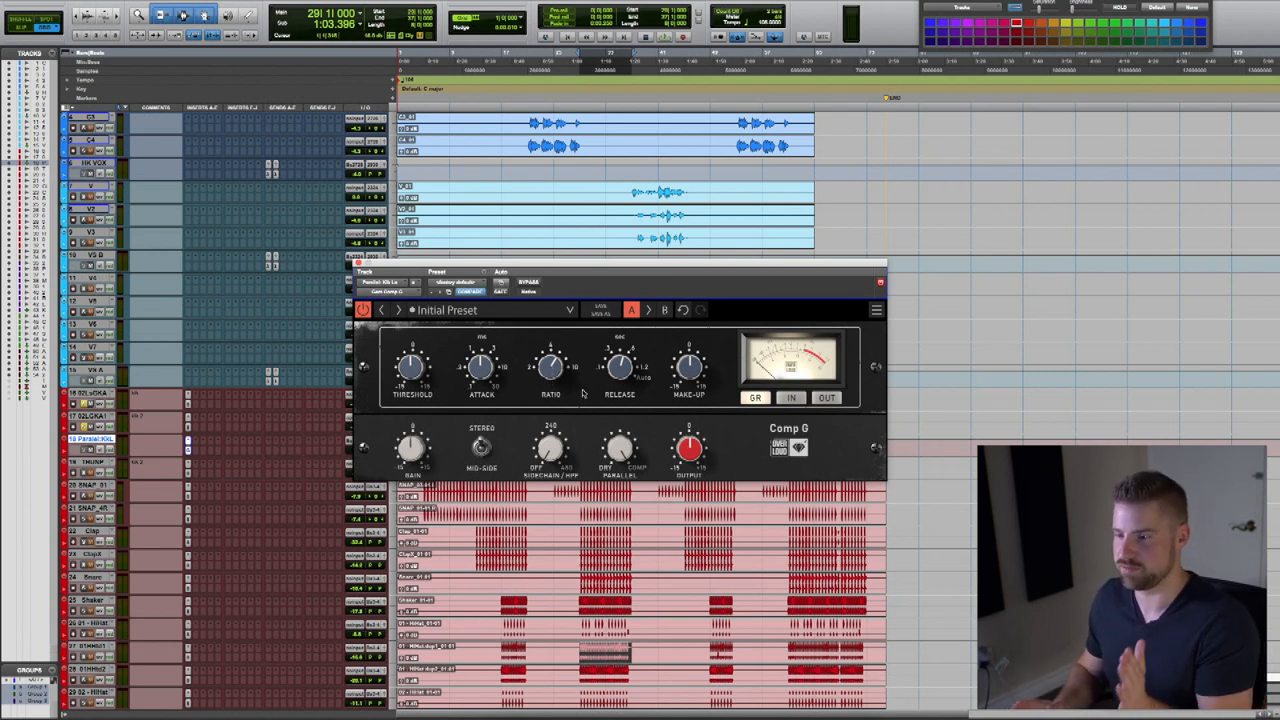
mouse_move(582, 400)
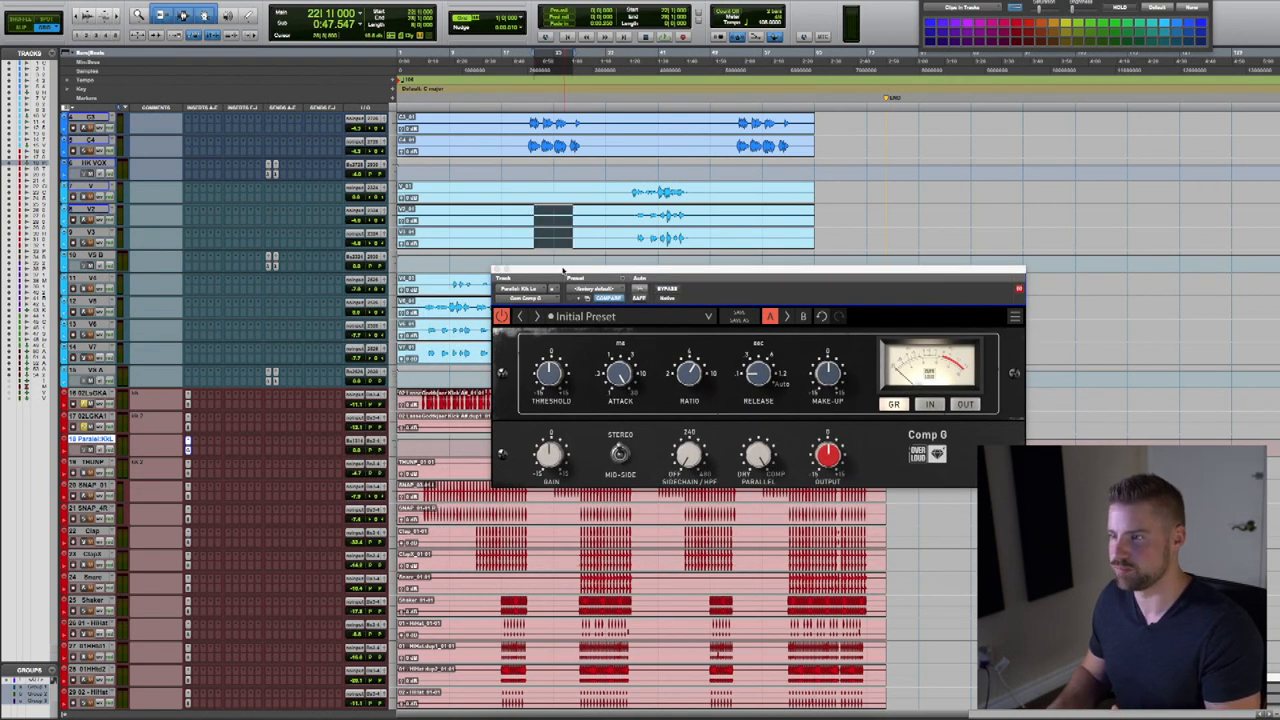
drag(560, 272, 552, 250)
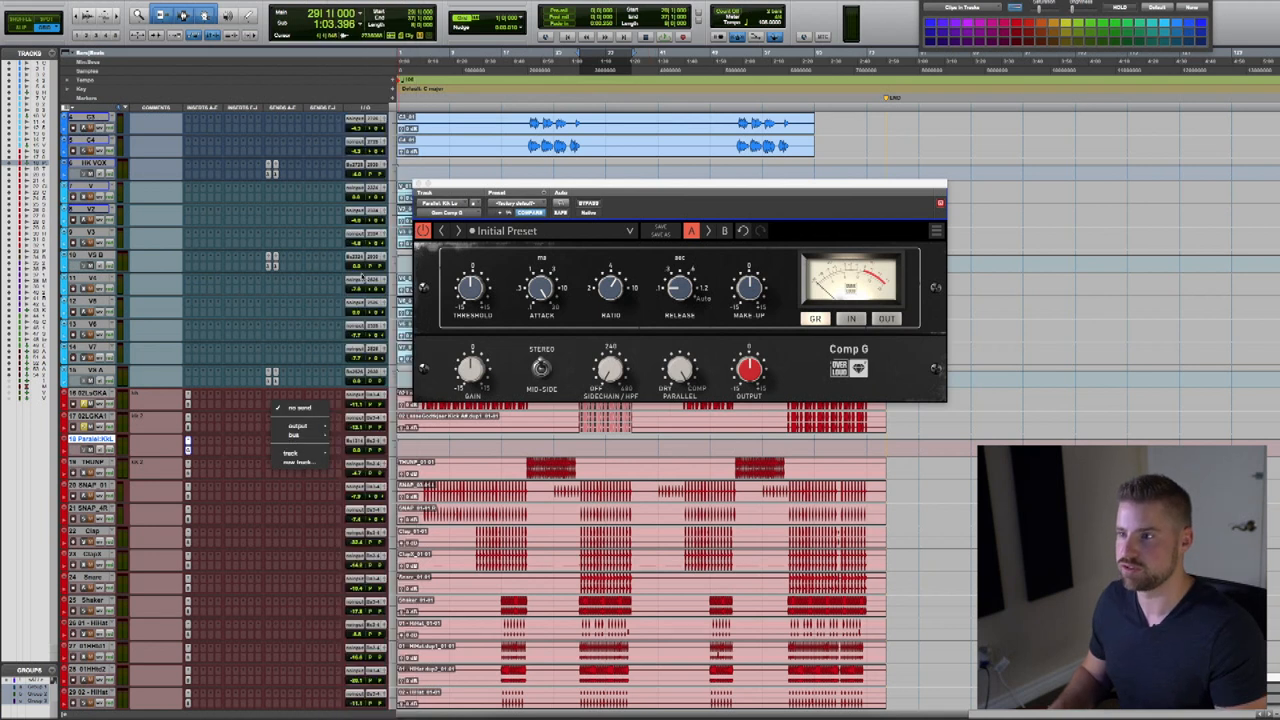
Route the kick tracks through a send to the Parallel Kick bus.
click(294, 437)
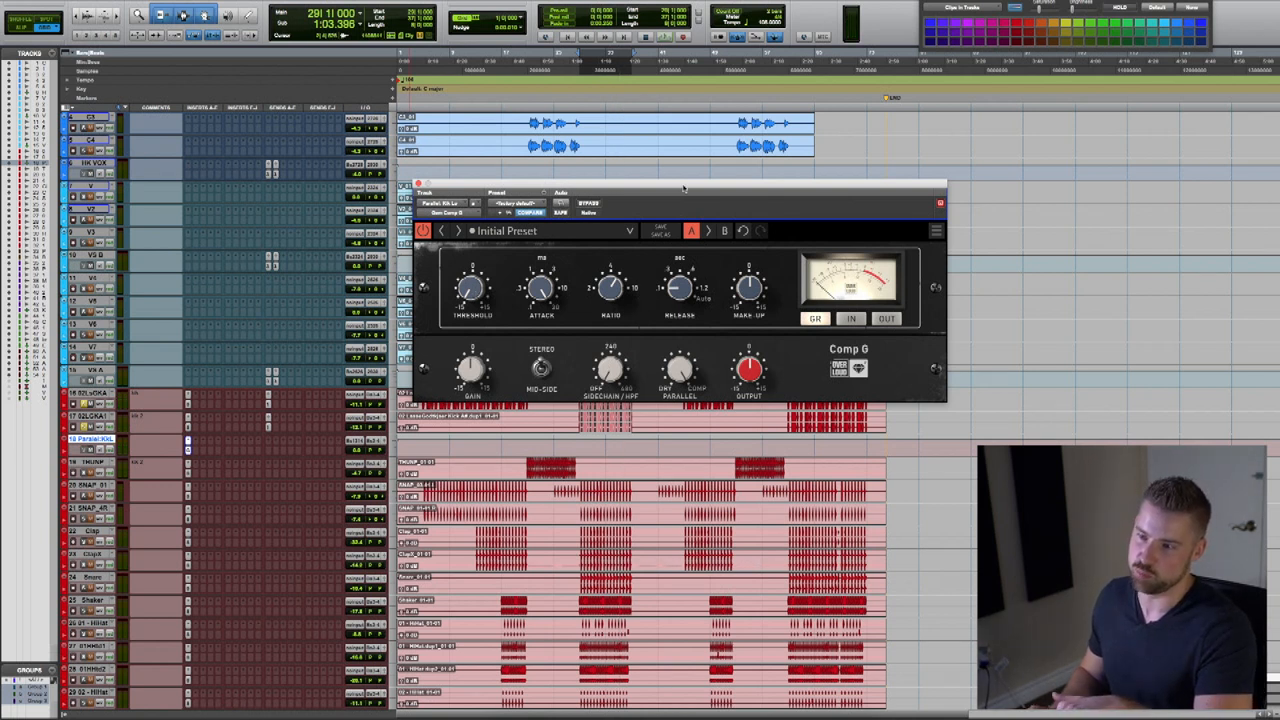
mouse_move(497, 291)
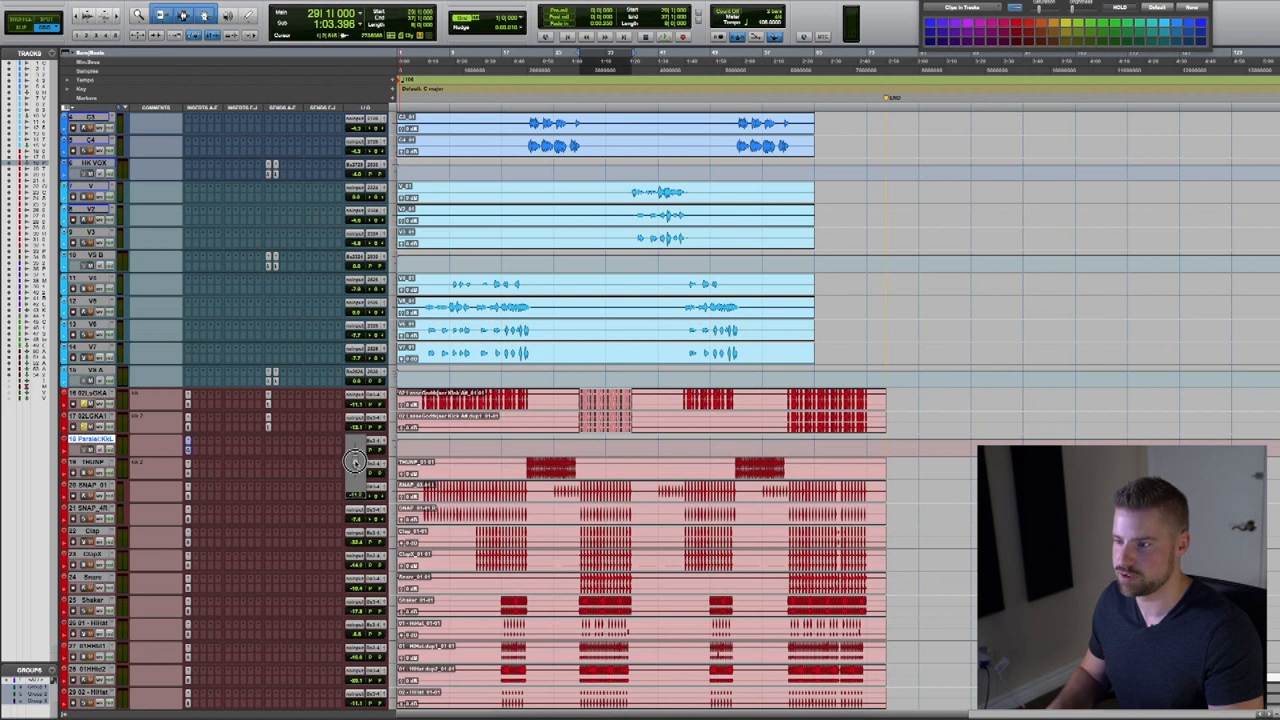
Insert Overloud EQ in Parallel Kick's second slot after Comp G.
click(184, 447)
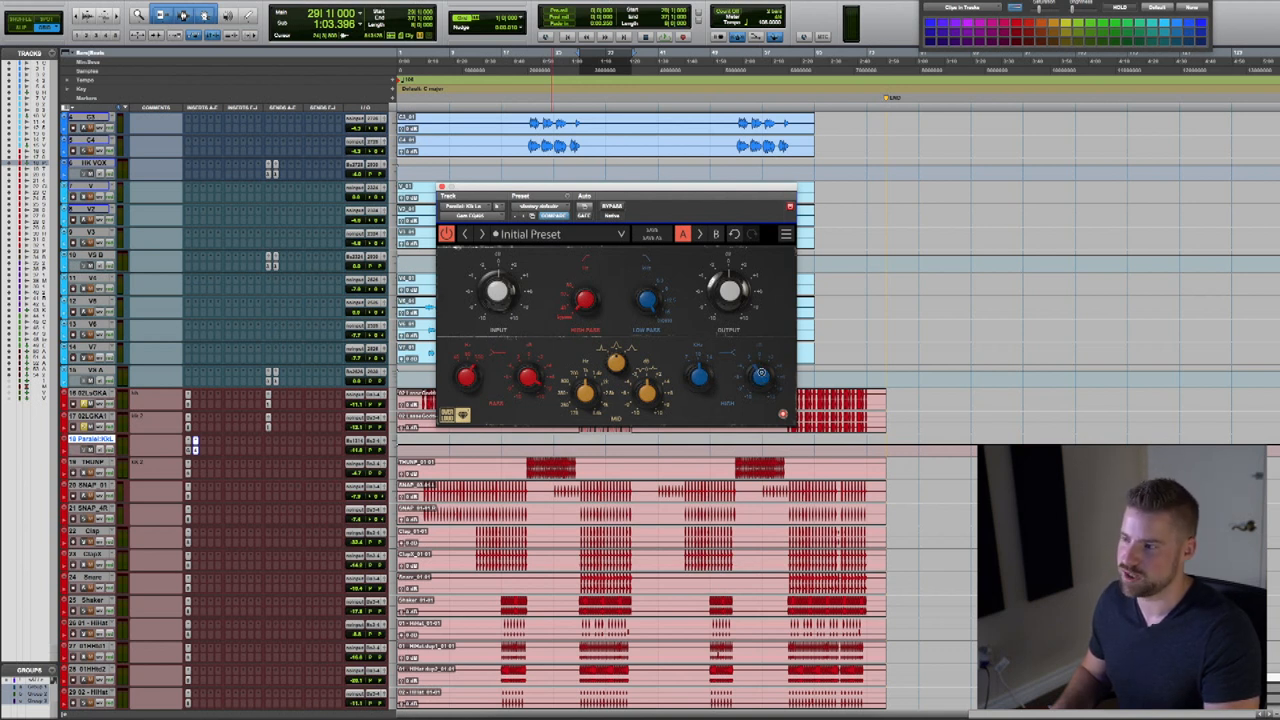
mouse_move(748, 357)
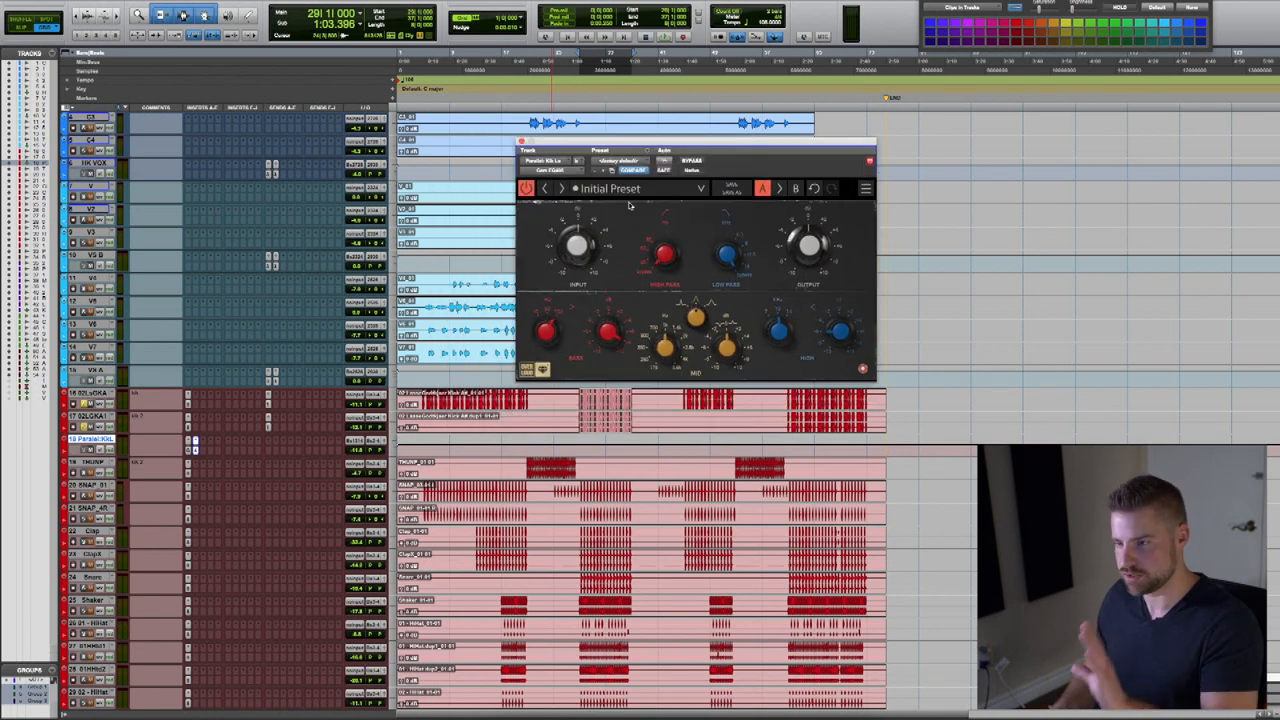
mouse_move(597, 284)
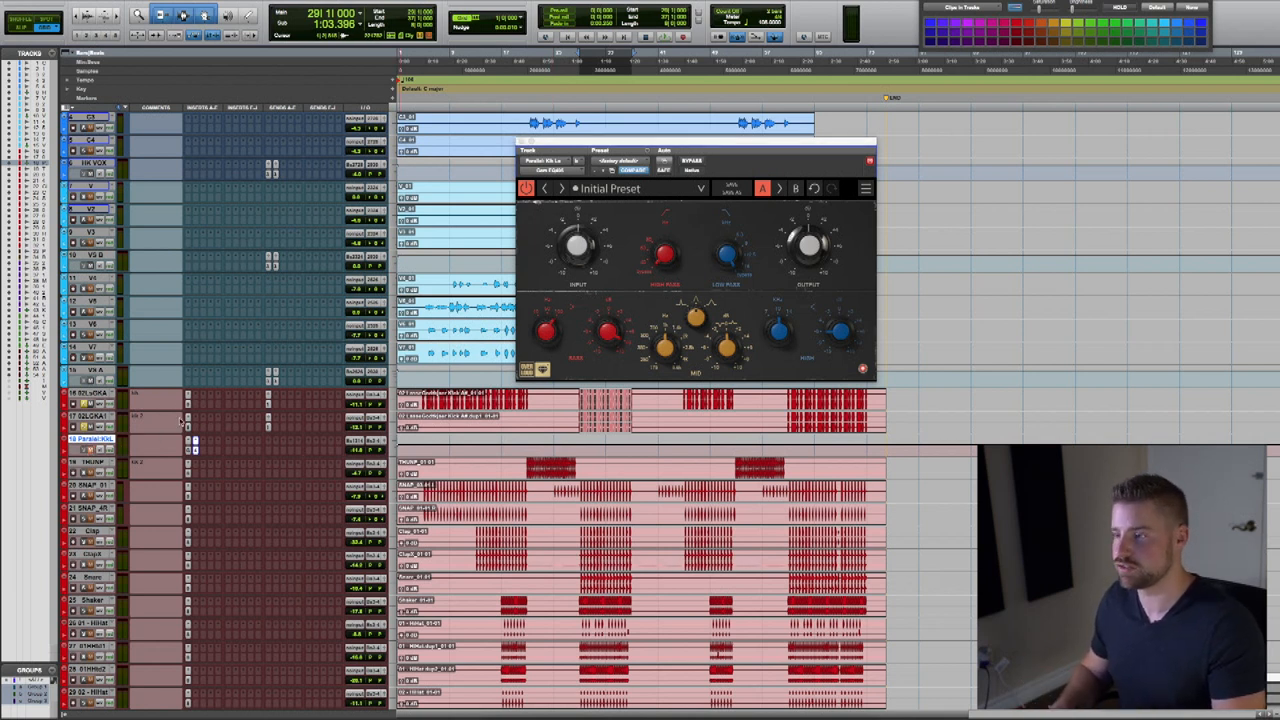
mouse_move(210, 388)
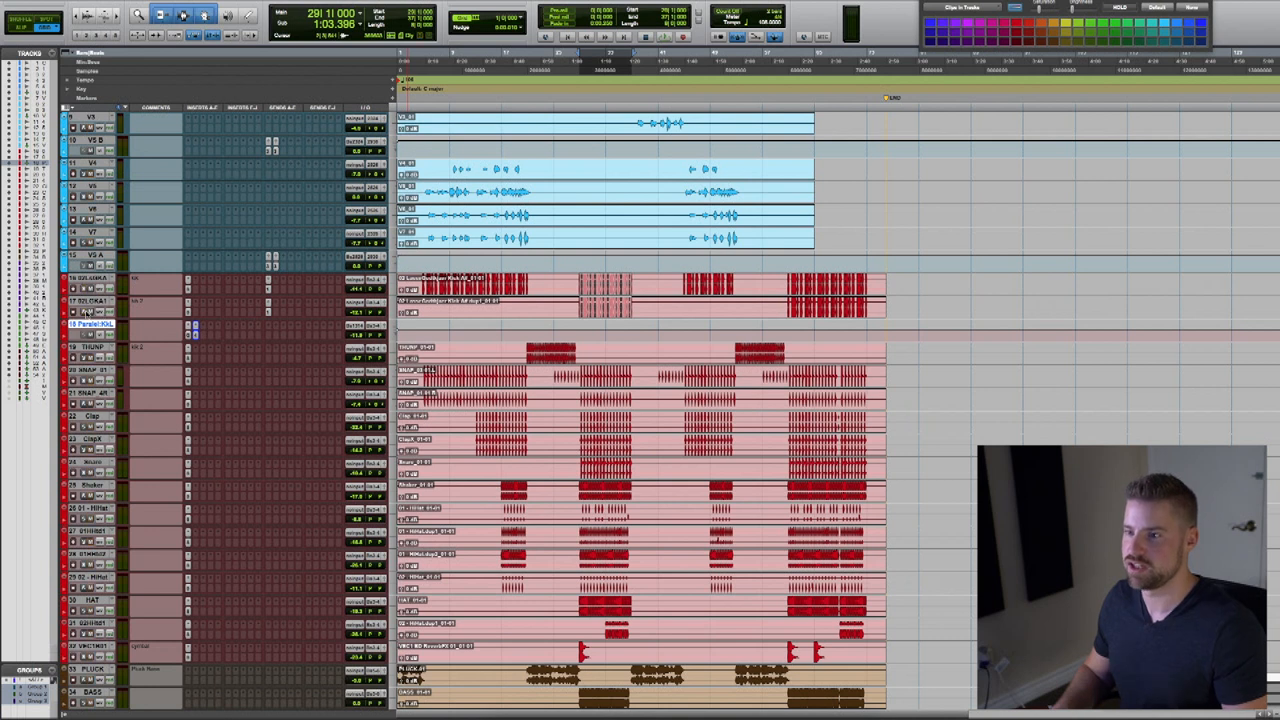
Create the Parallel Clap stereo aux below Snare and set its input to a bus.
scroll(down, 3)
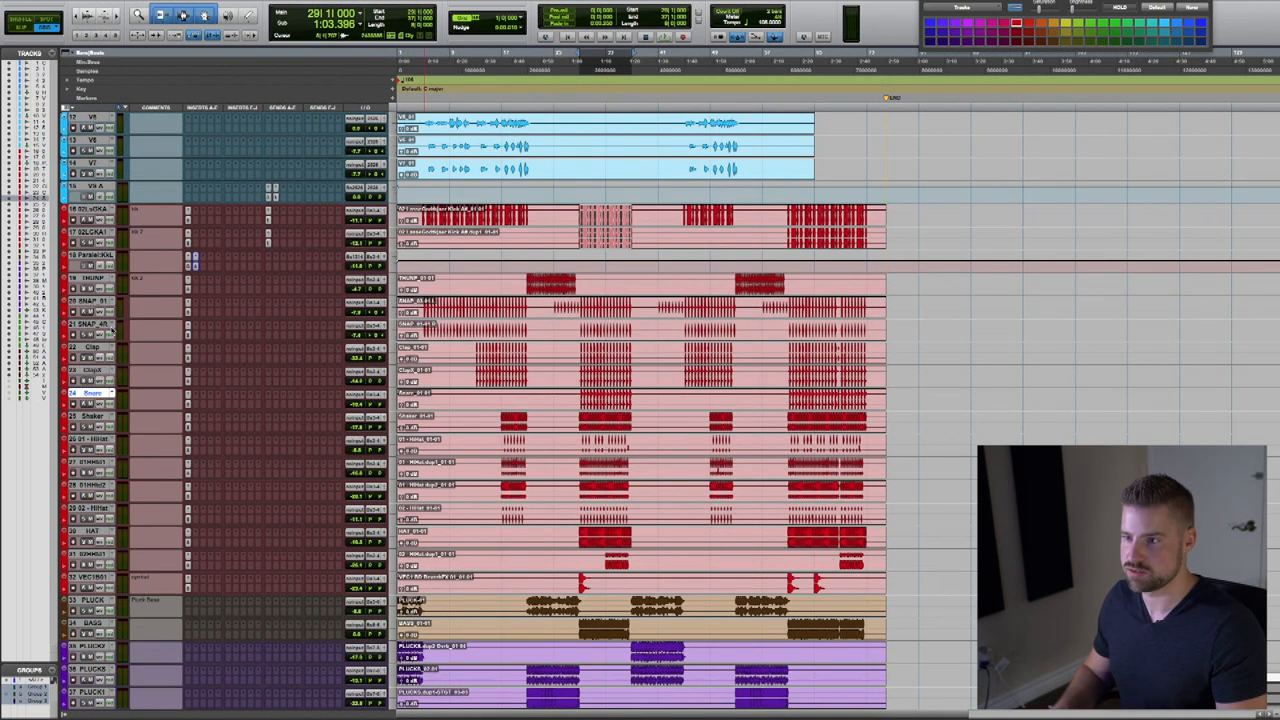
scroll(down, 3)
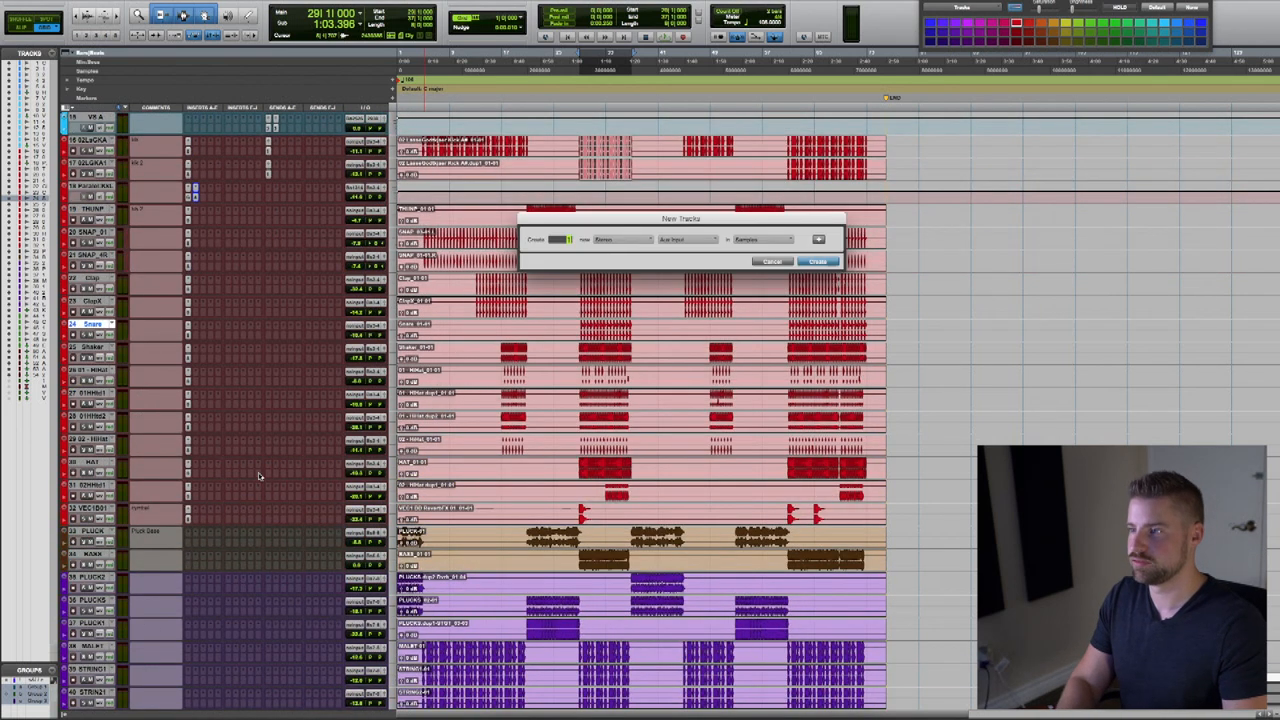
click(816, 261)
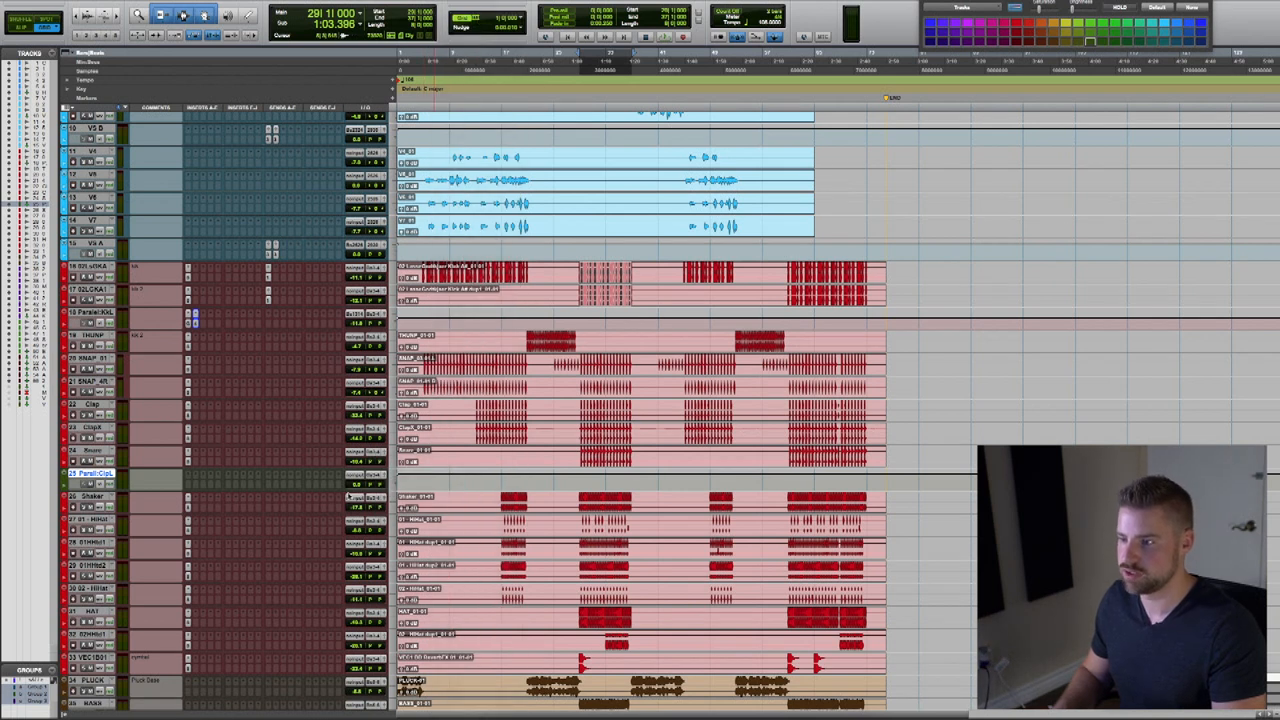
click(366, 486)
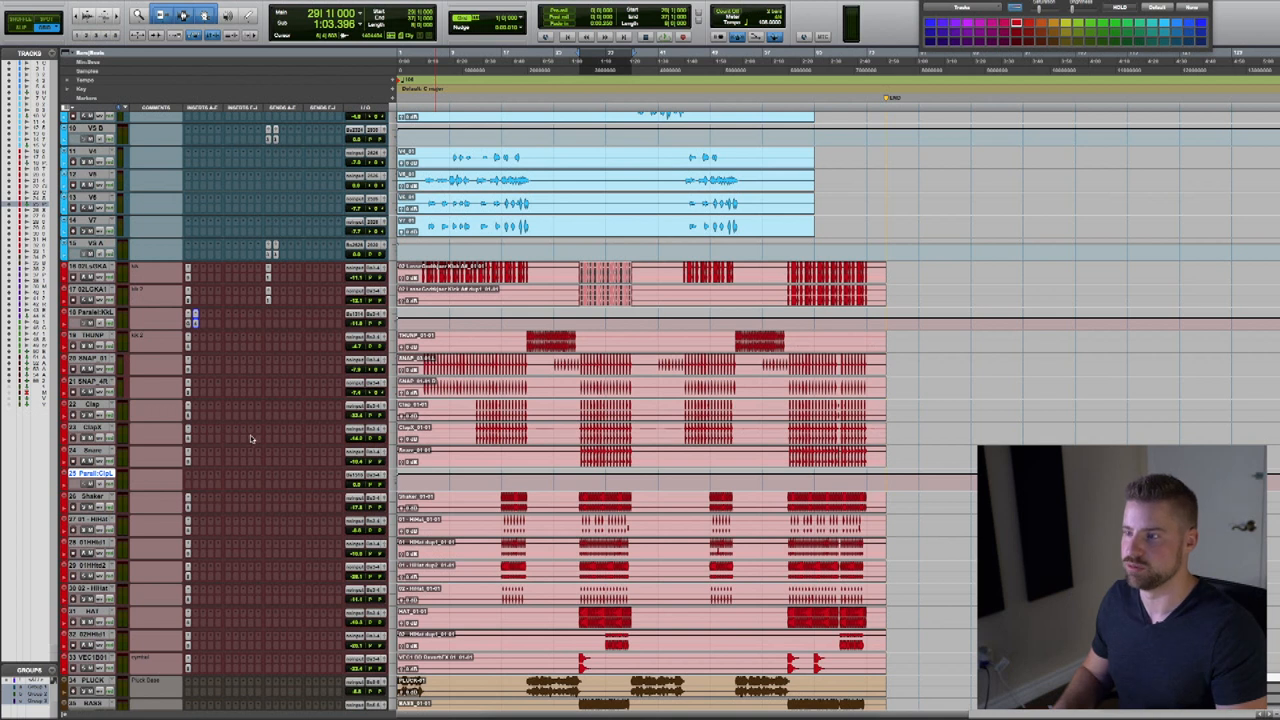
scroll(down, 3)
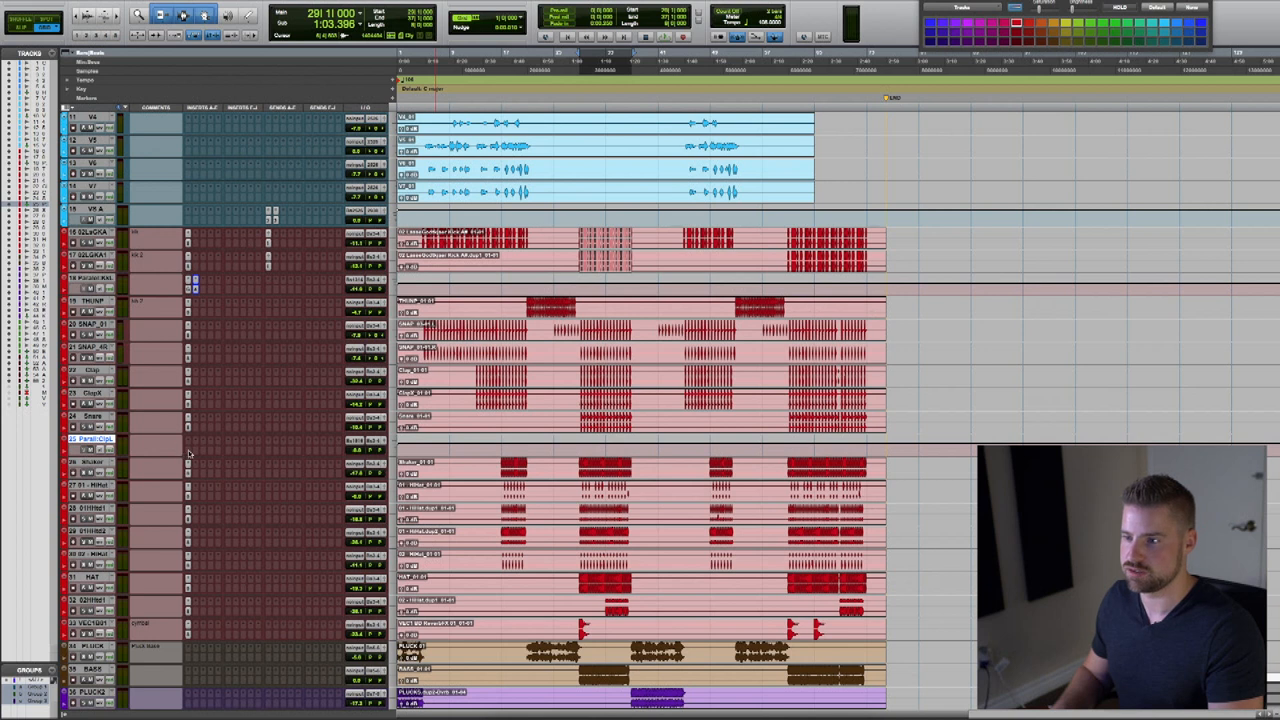
Load Comp G on Parallel Clap and send the snap and clap tracks to its bus.
click(188, 281)
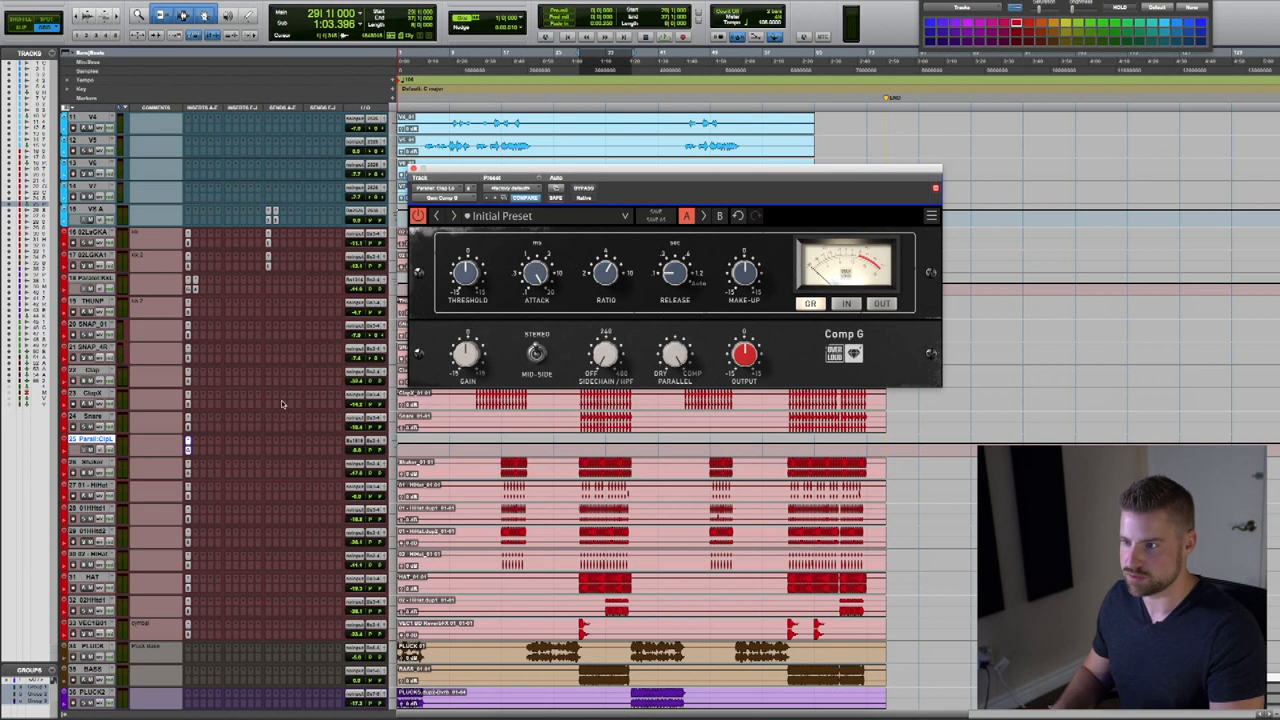
click(270, 336)
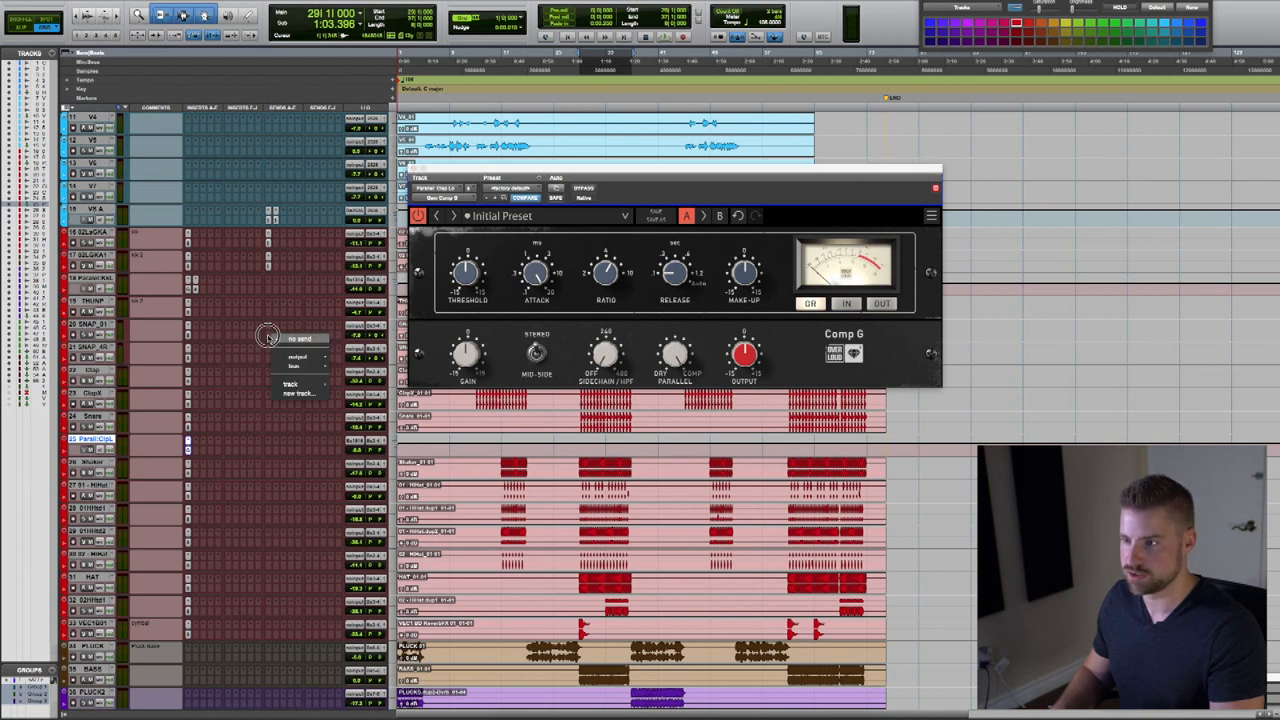
click(294, 365)
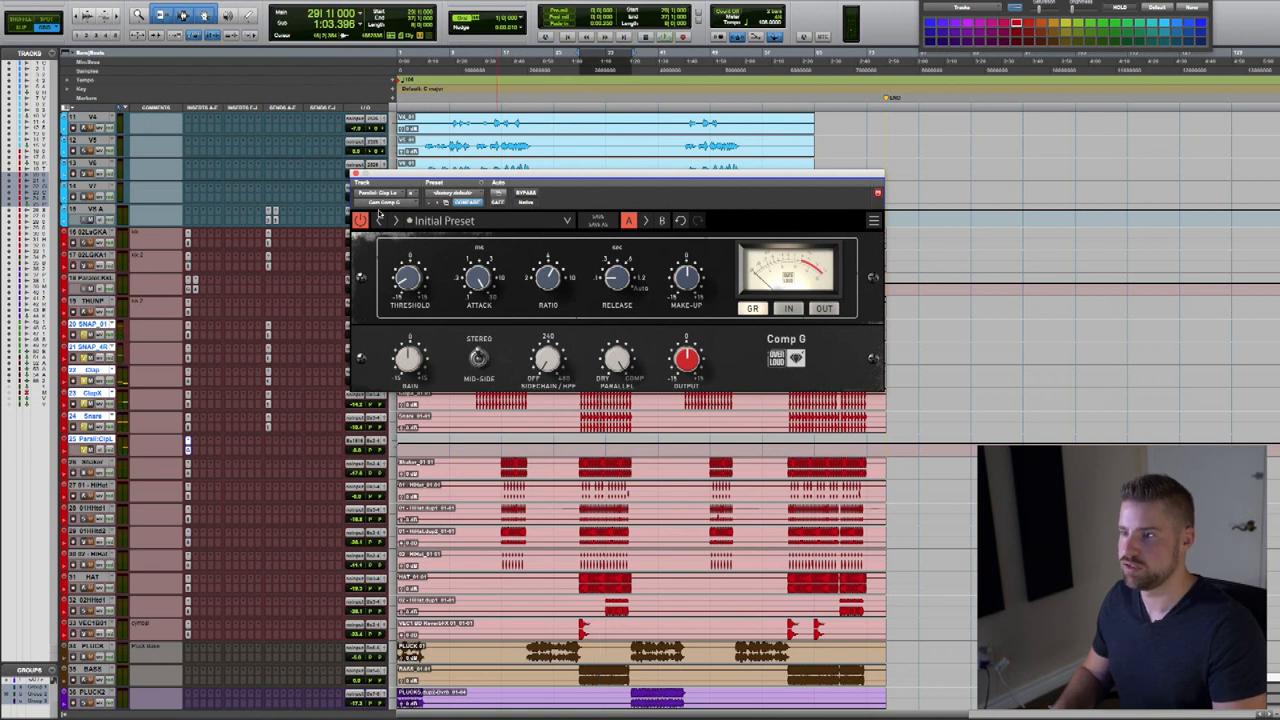
Close Comp G and insert Overloud EQ in Parallel Clap's next slot.
click(873, 192)
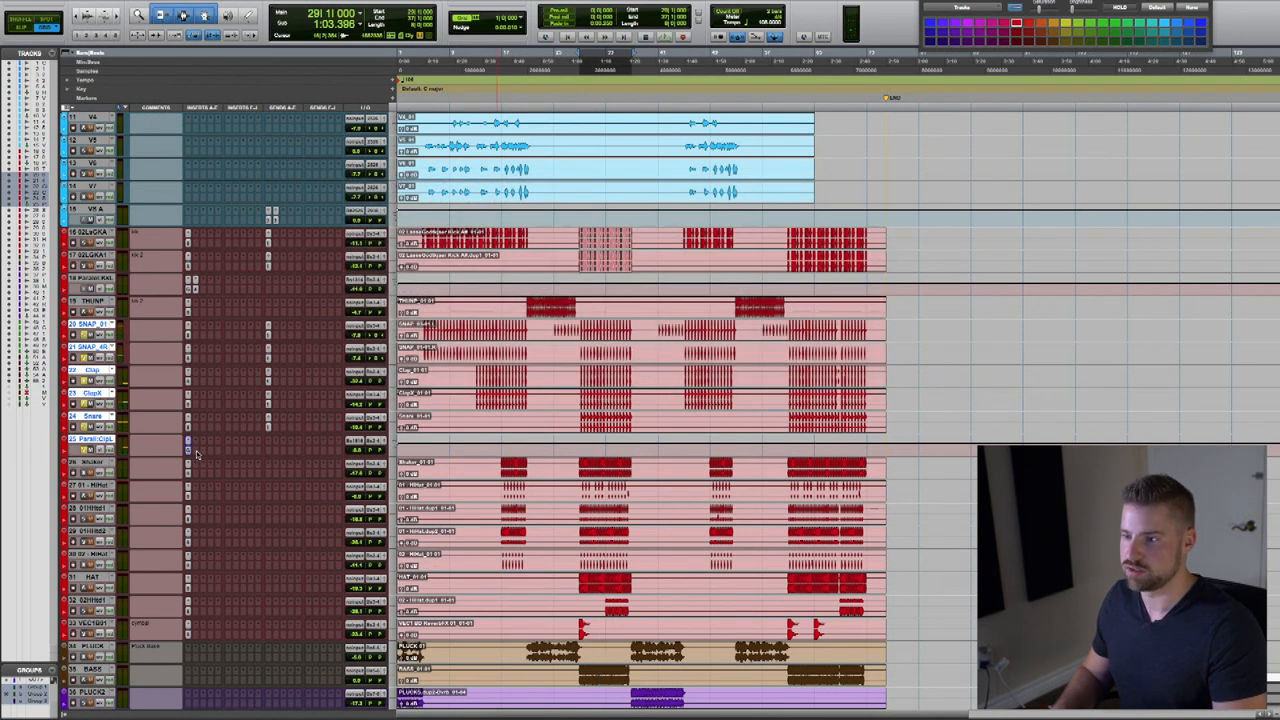
click(187, 450)
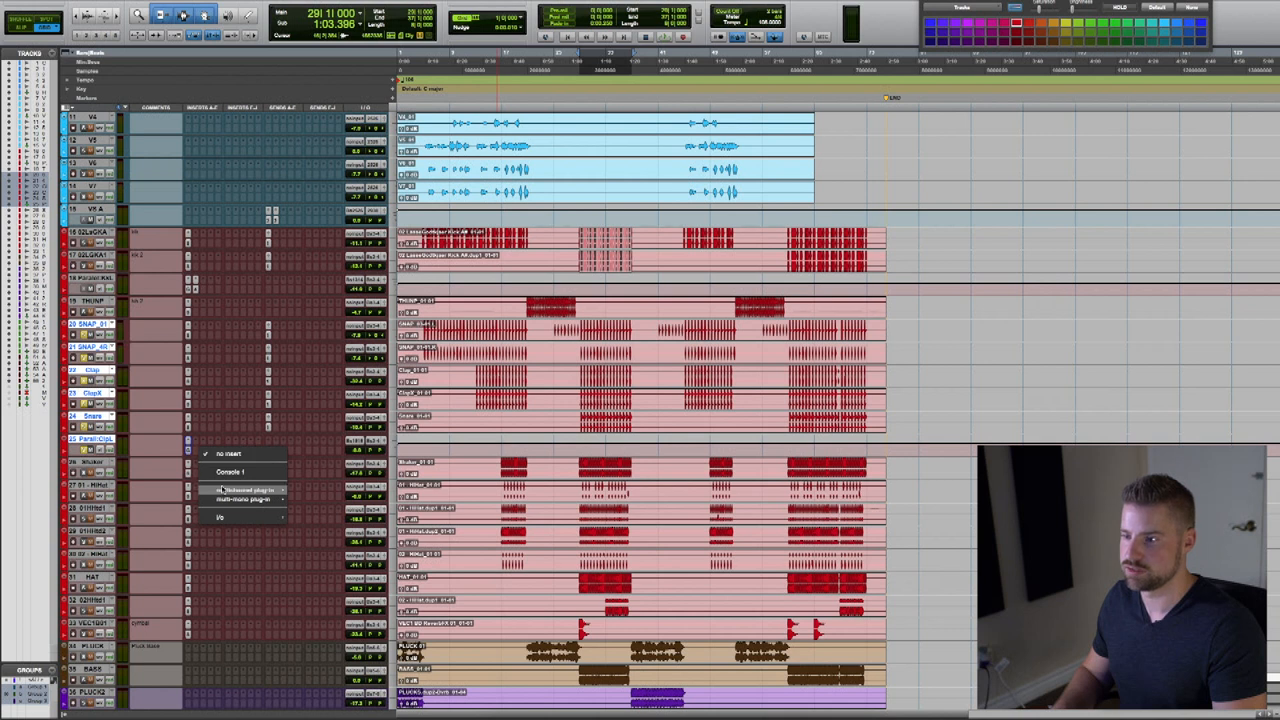
click(230, 489)
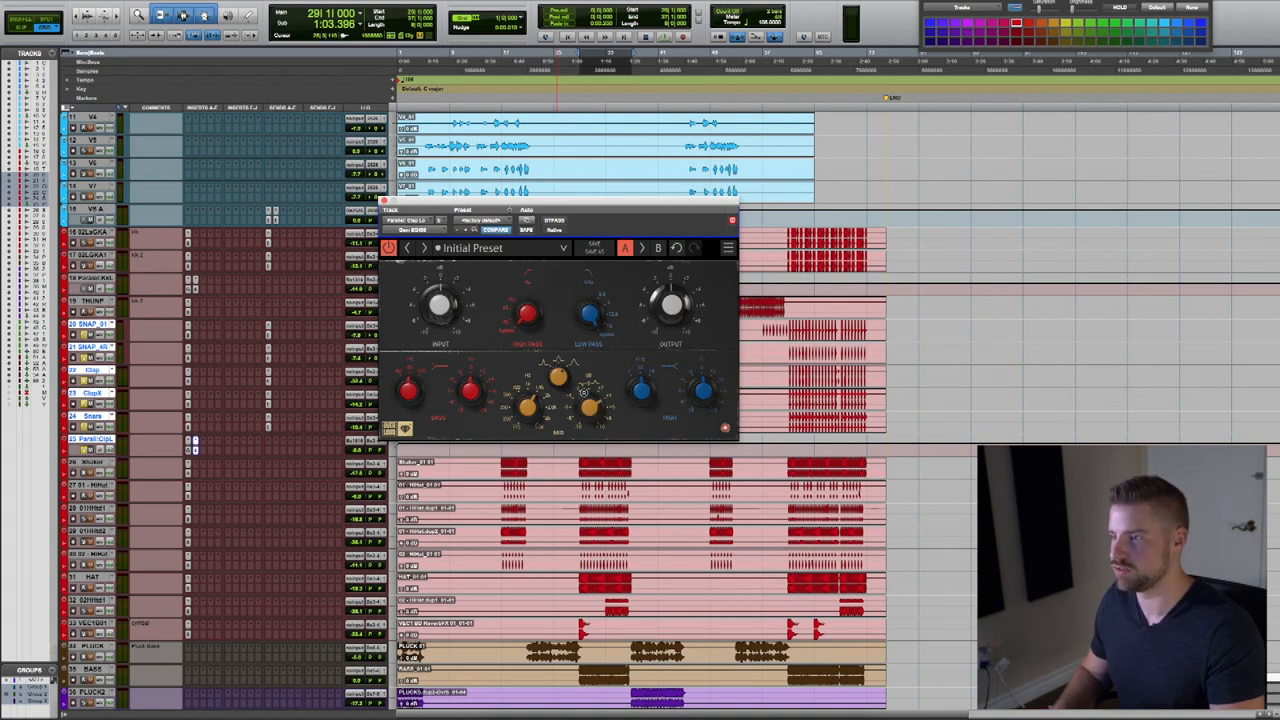
mouse_move(600, 400)
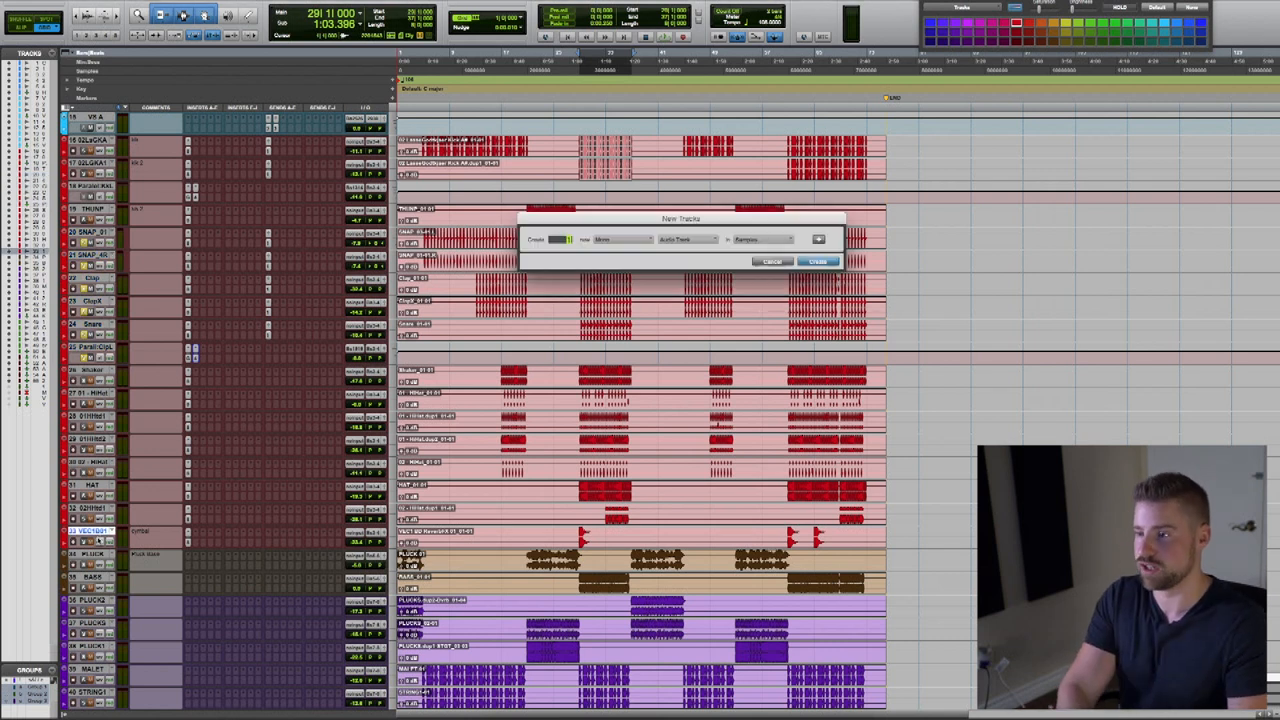
Create the new aux and rename Aux 3 to Comp G RTN.
click(817, 261)
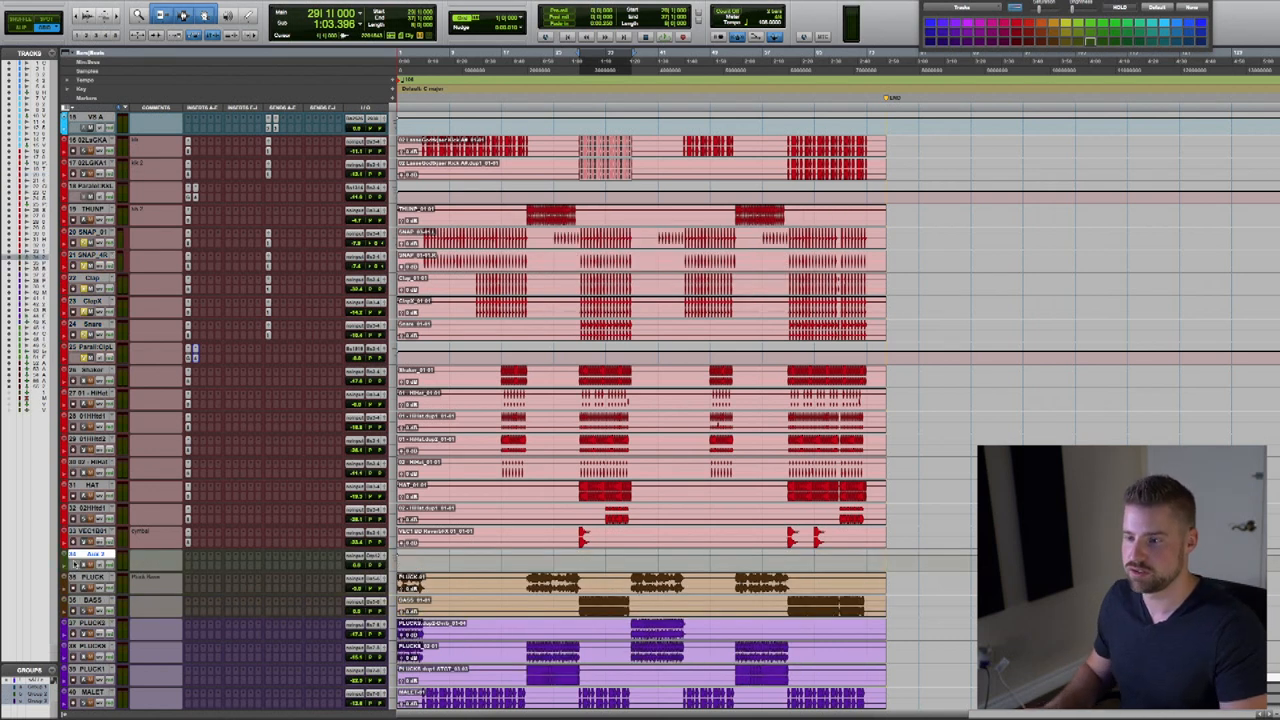
double_click(95, 556)
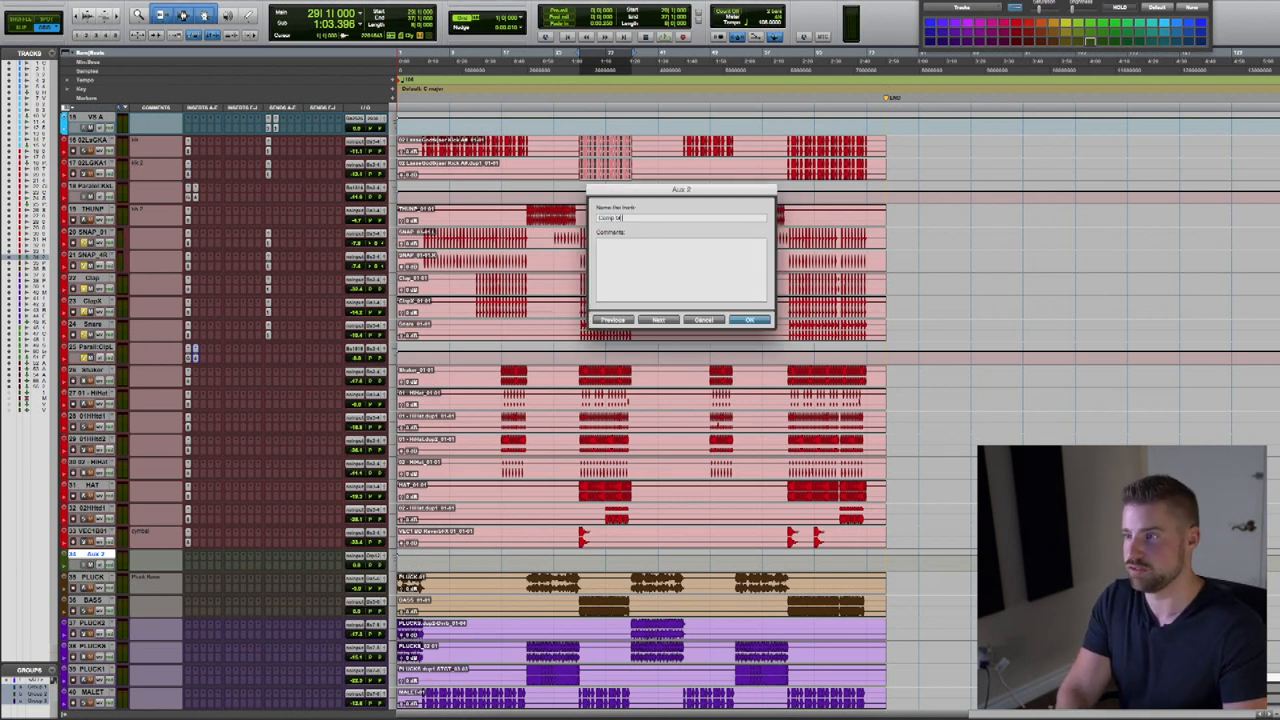
click(744, 320)
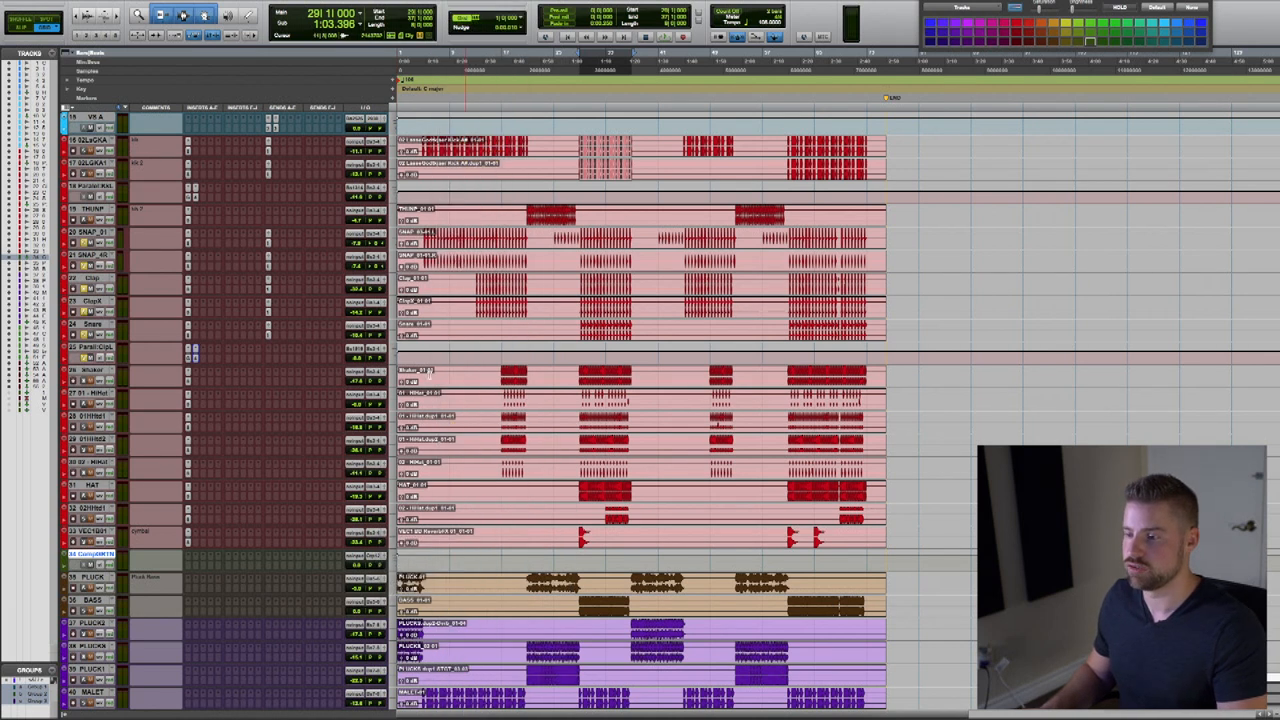
click(370, 587)
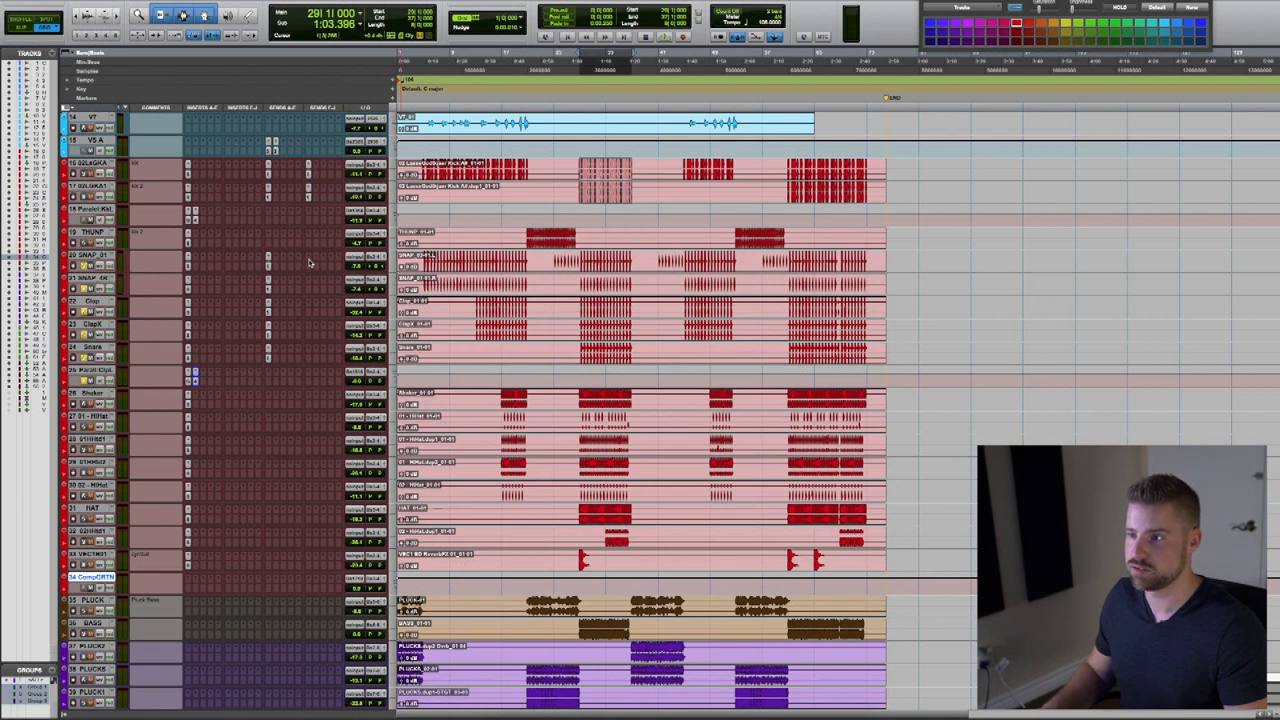
mouse_move(309, 317)
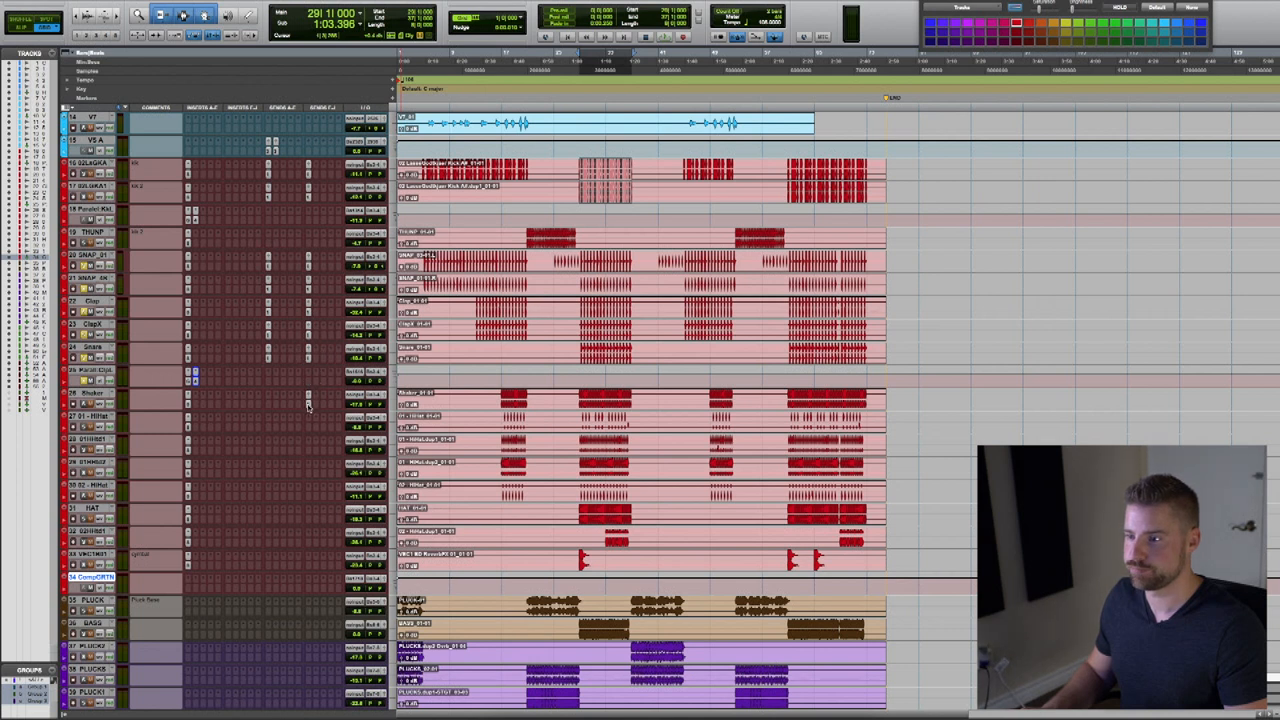
mouse_move(308, 426)
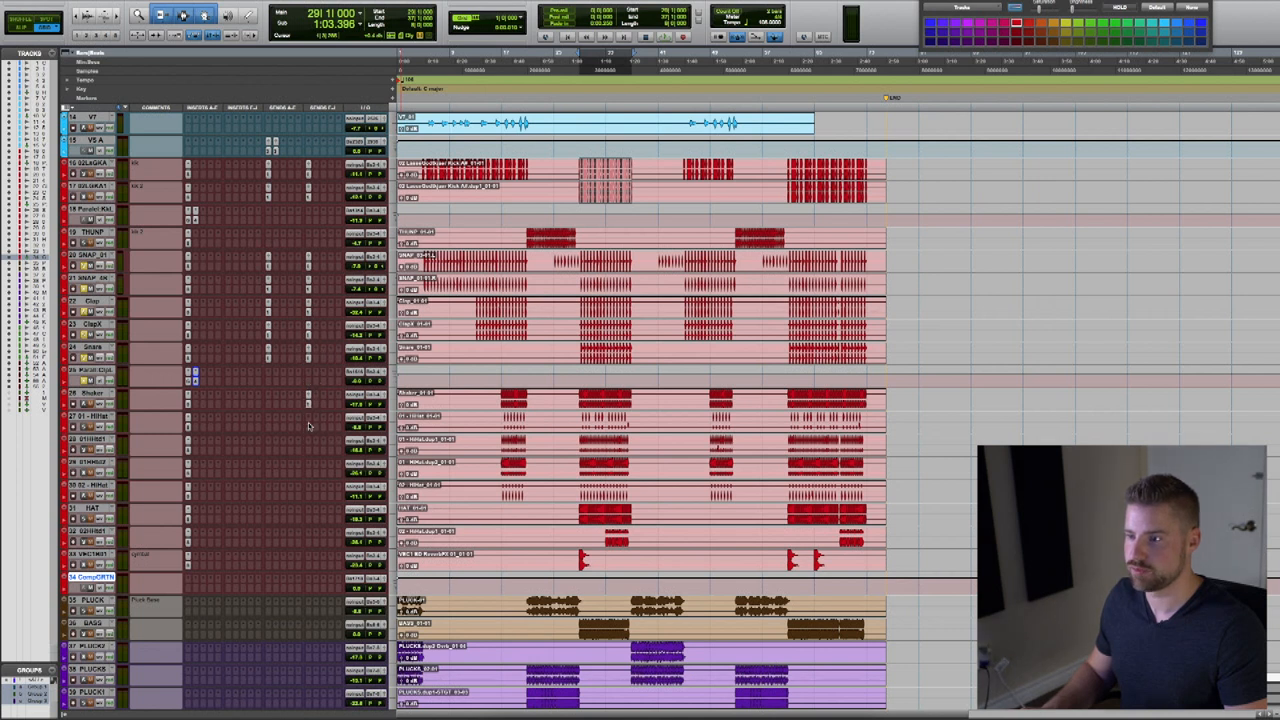
mouse_move(309, 476)
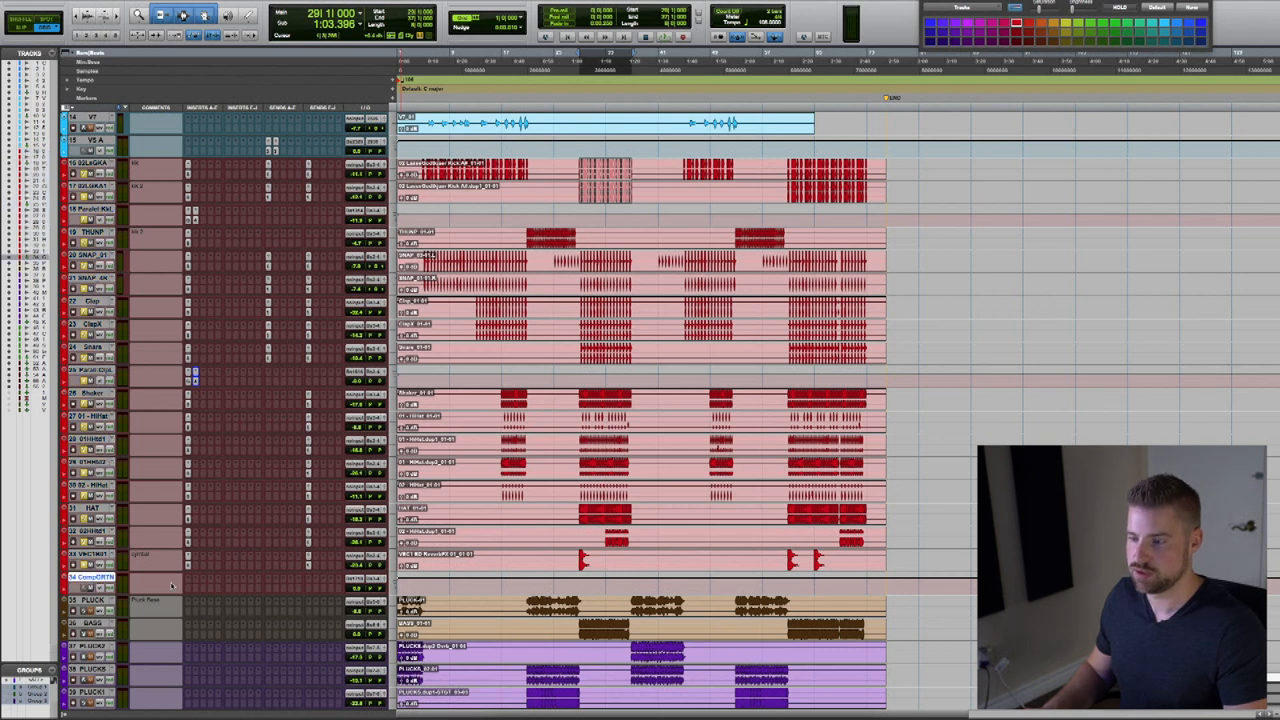
Insert Overloud Gem EQ84 on Comp G RTN and bypass its high and low cut filters.
click(170, 583)
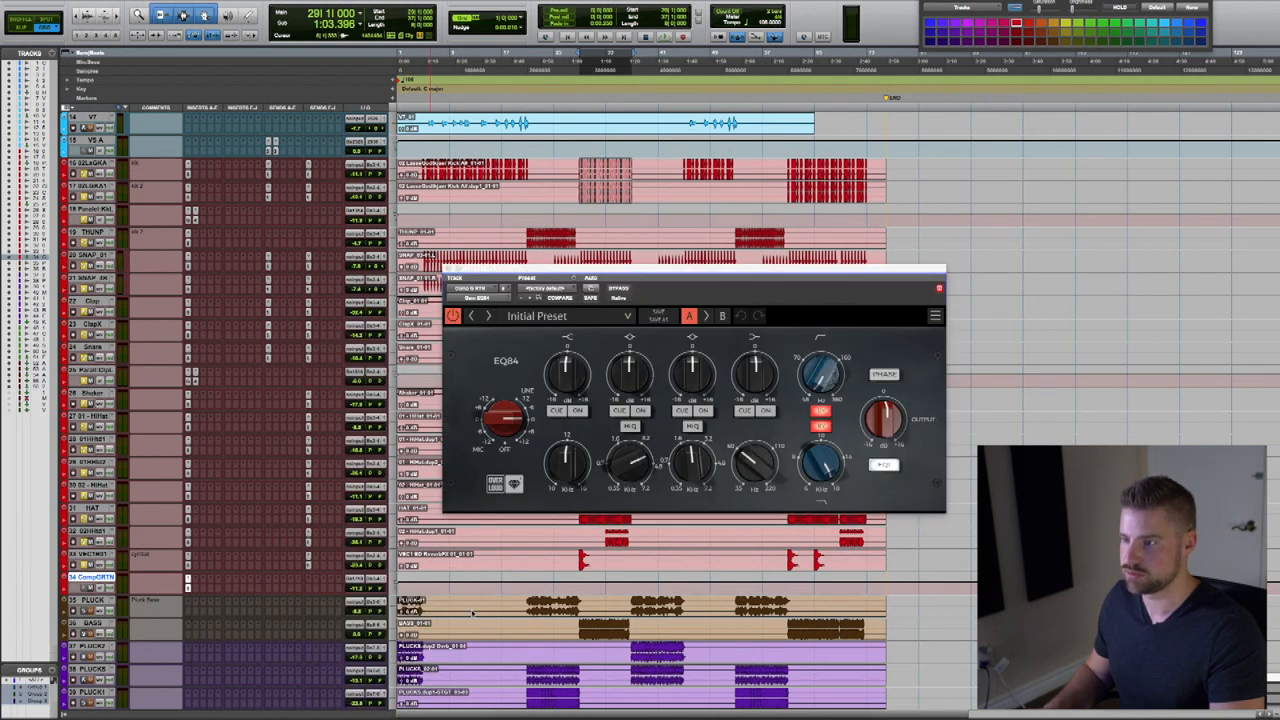
drag(690, 270, 590, 245)
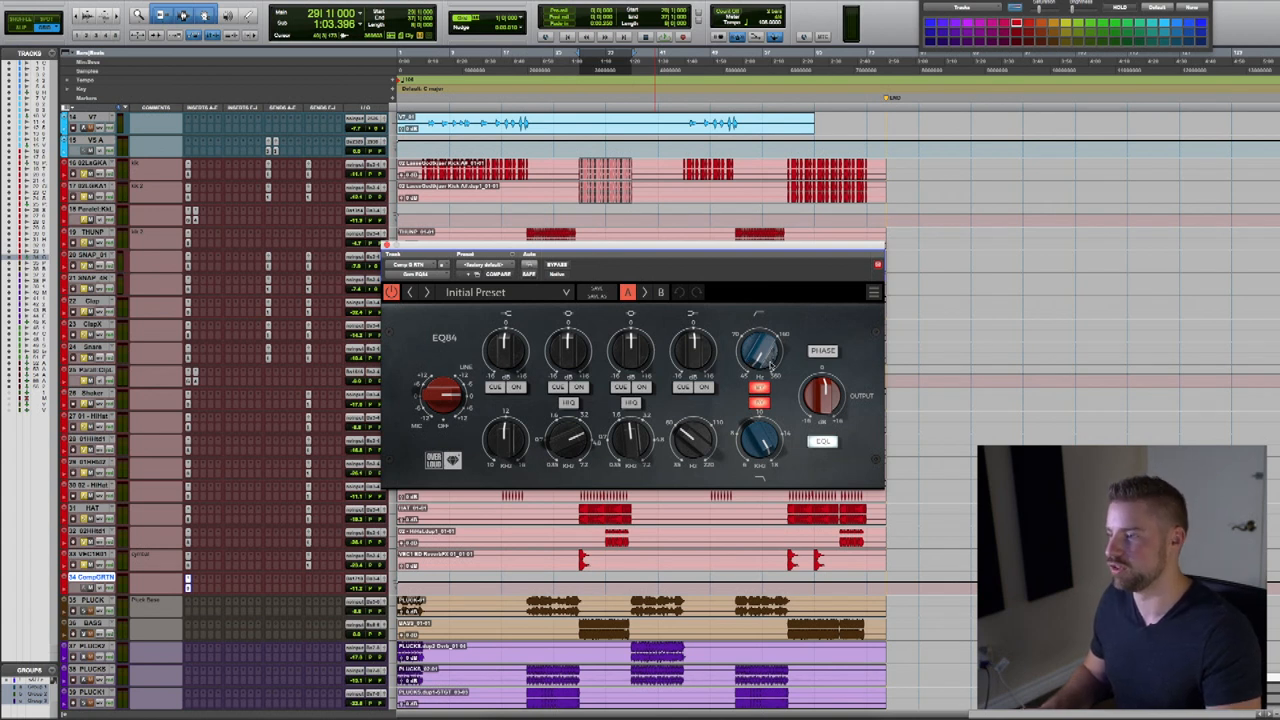
mouse_move(756, 350)
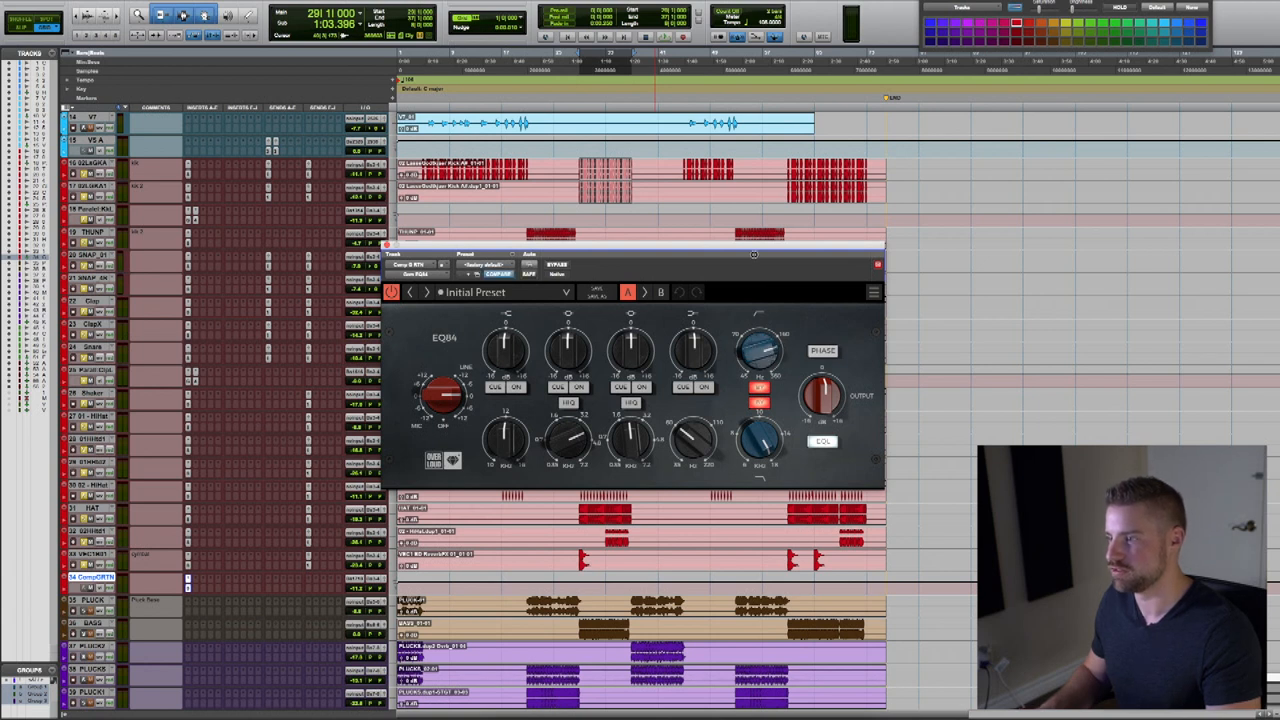
click(755, 391)
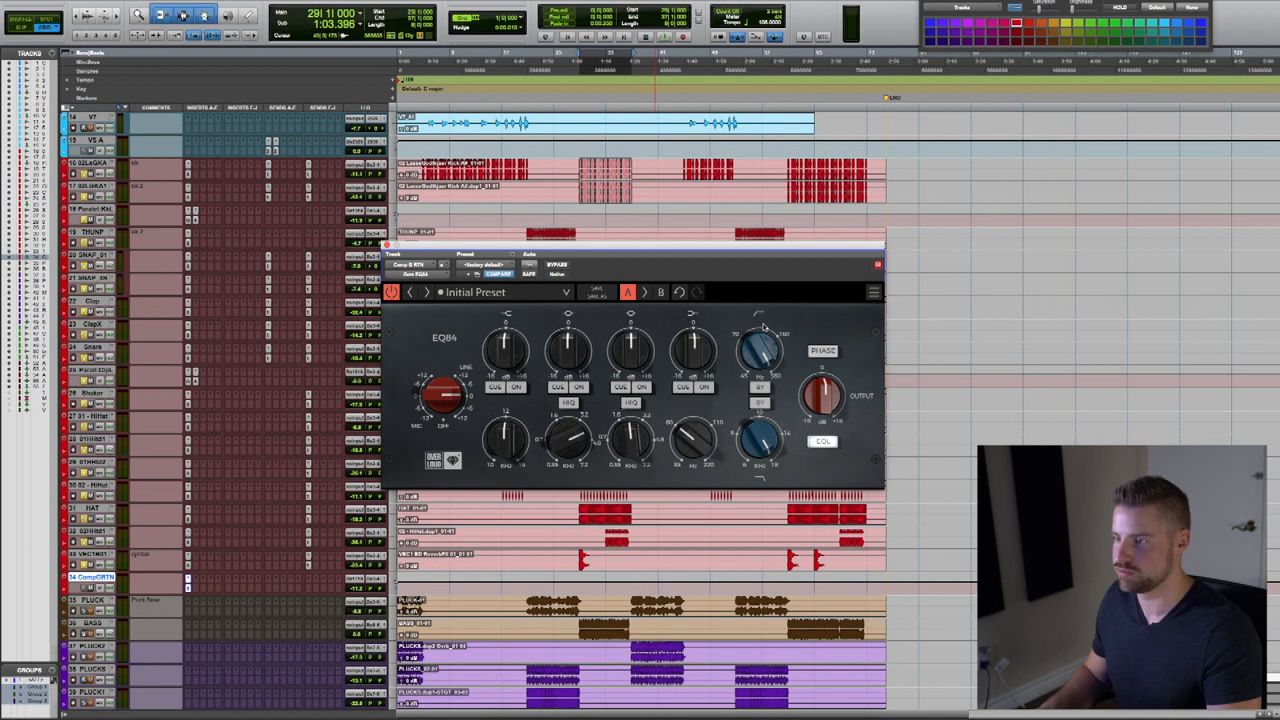
mouse_move(540, 419)
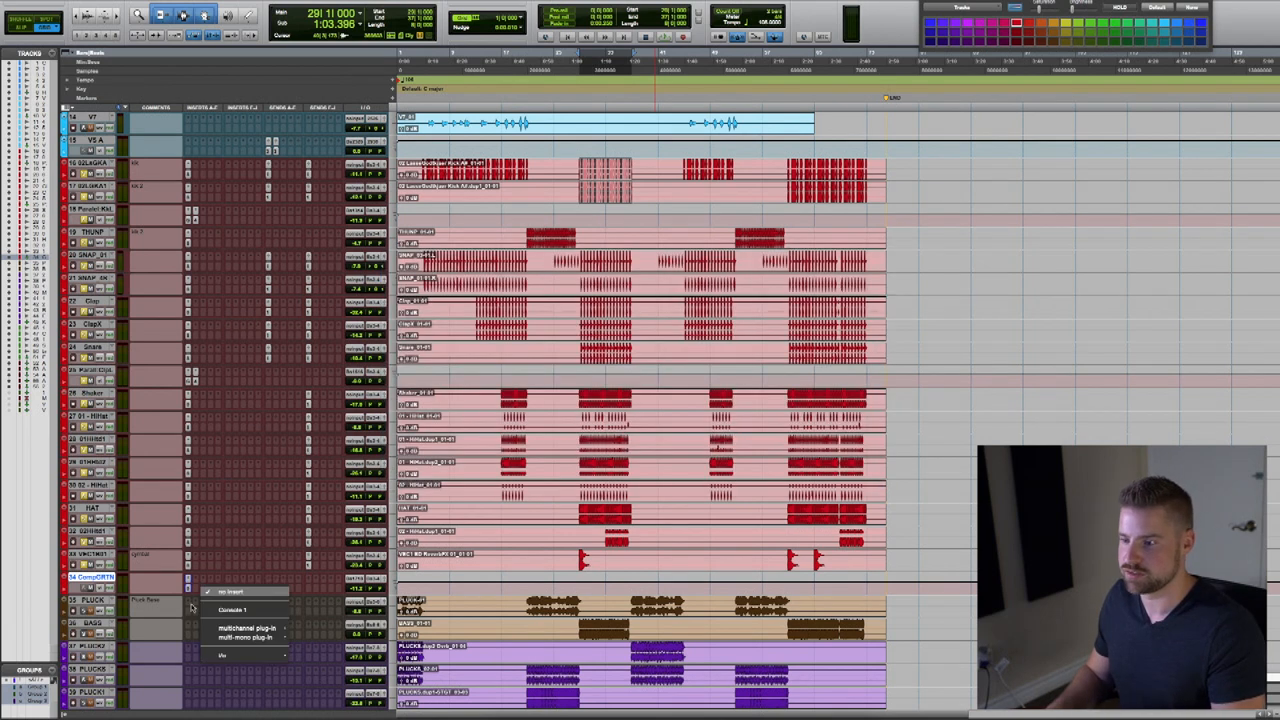
Insert Overloud Gem Comp G in the second slot of Comp G RTN, after the EQ84.
click(240, 623)
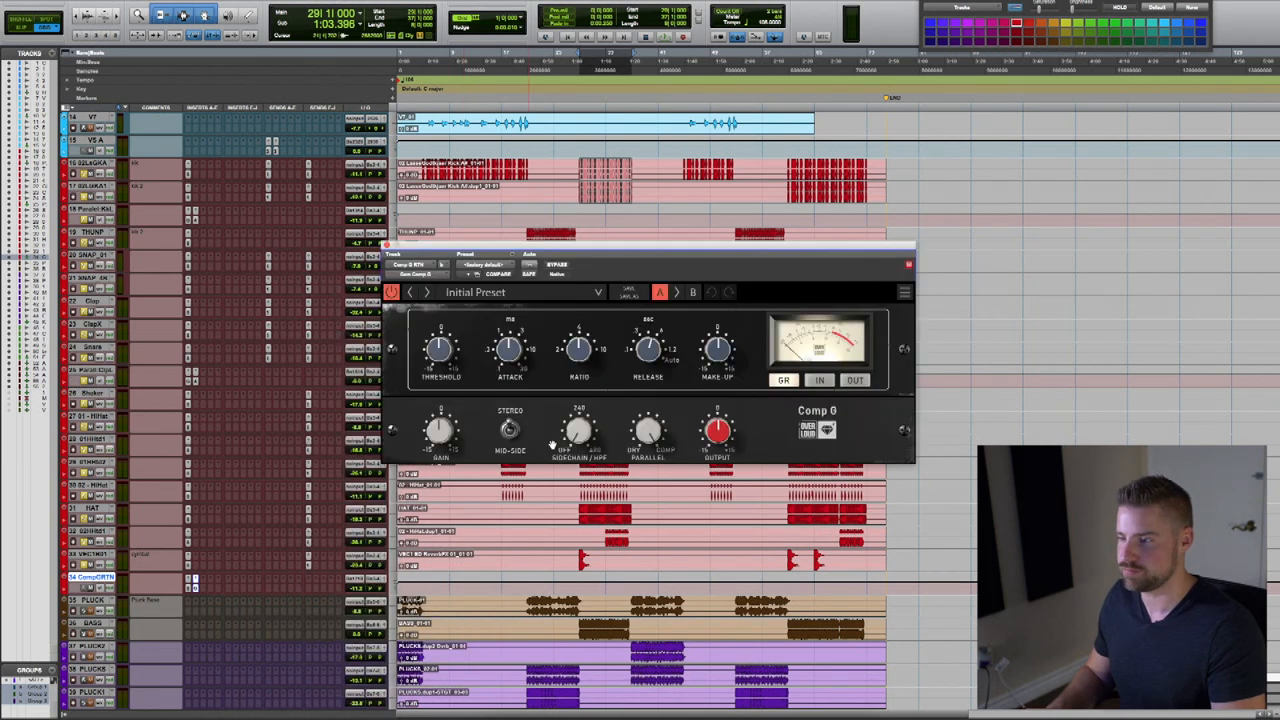
drag(650, 254, 670, 275)
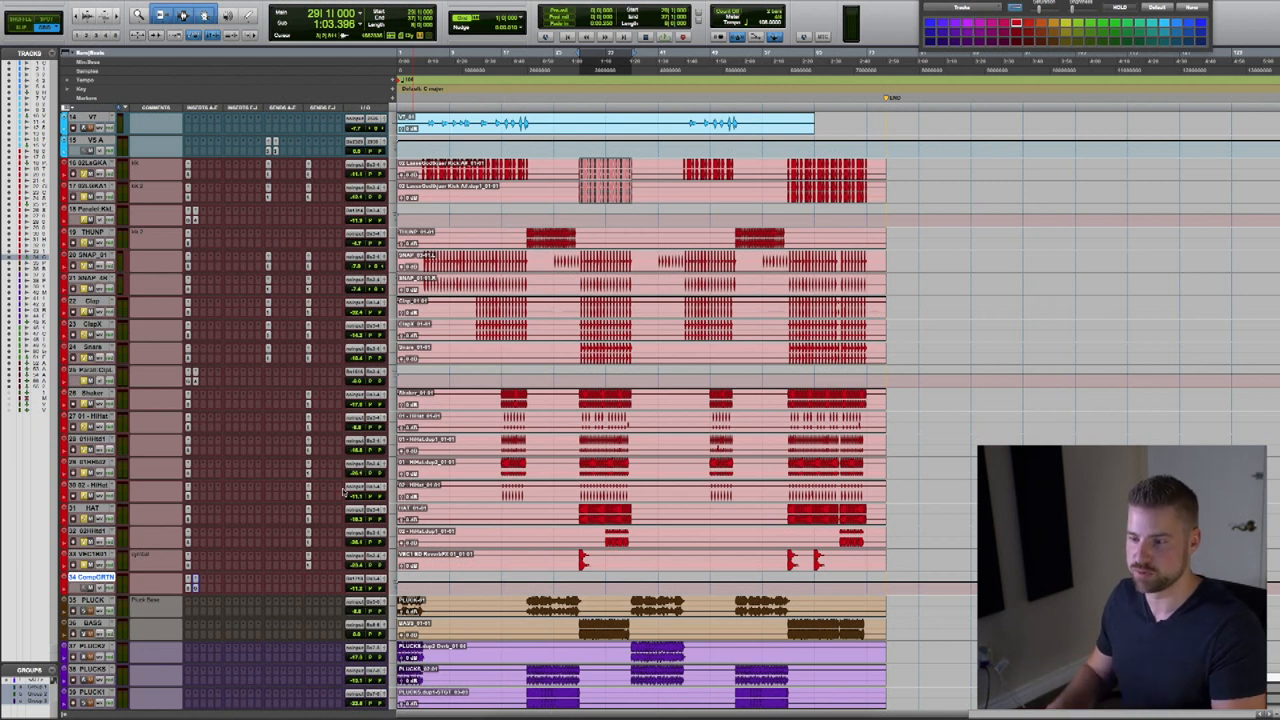
Scroll to the All Drums bus and insert a stereo Overloud Gem Comp G.
scroll(down, 3)
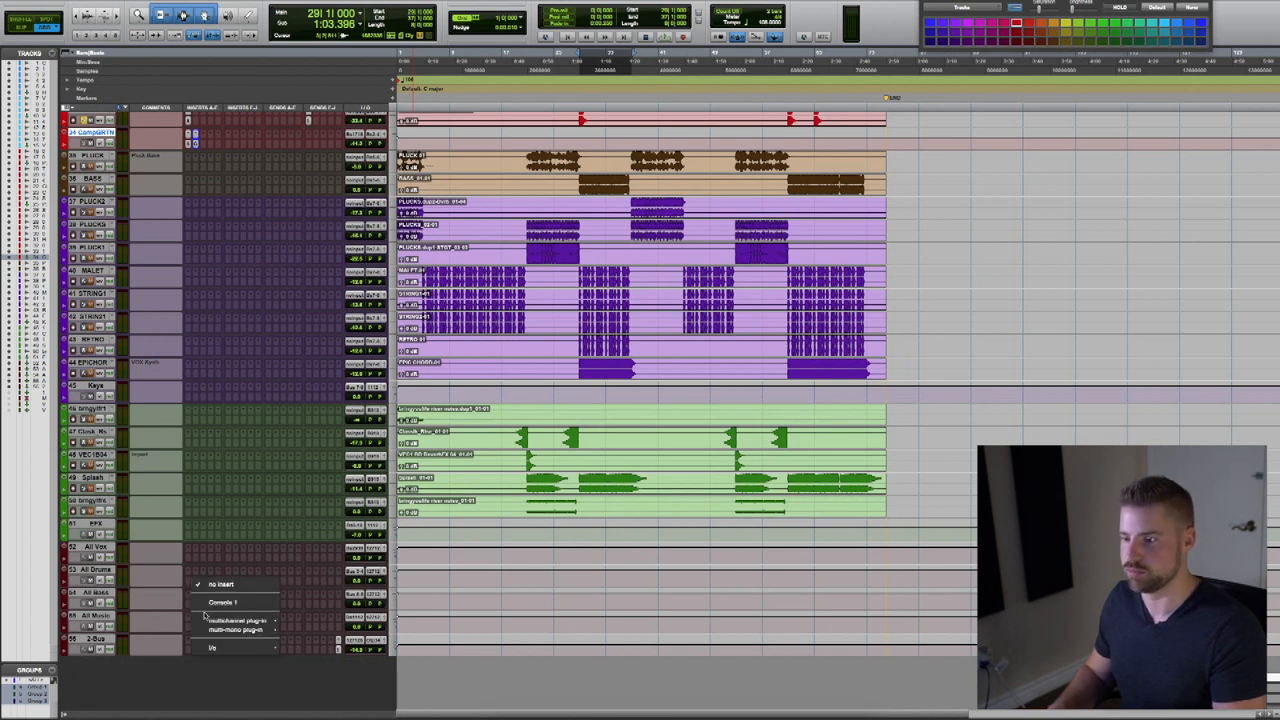
click(230, 622)
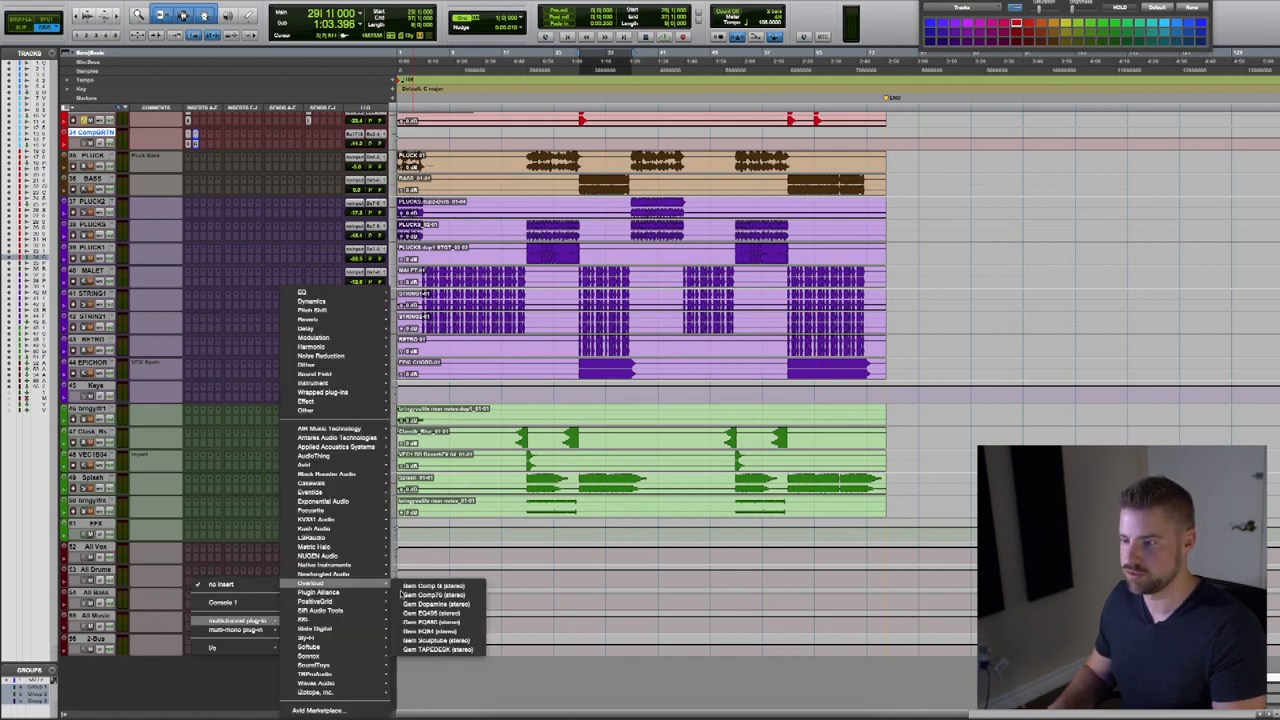
click(419, 590)
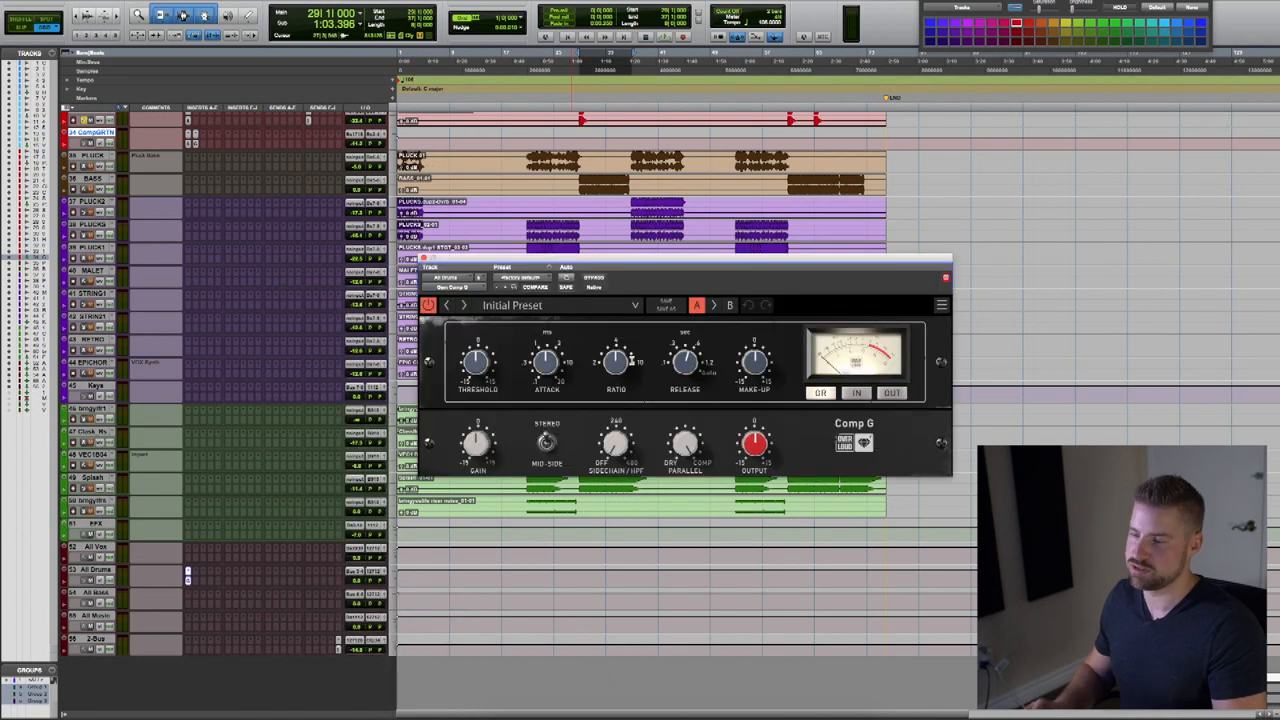